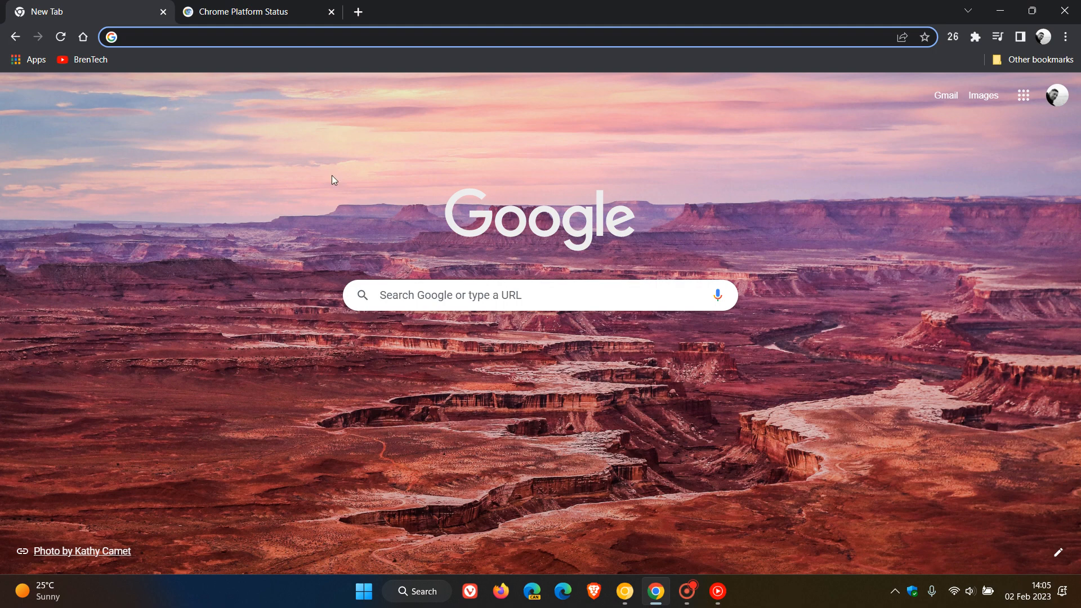
mouse_move(820, 351)
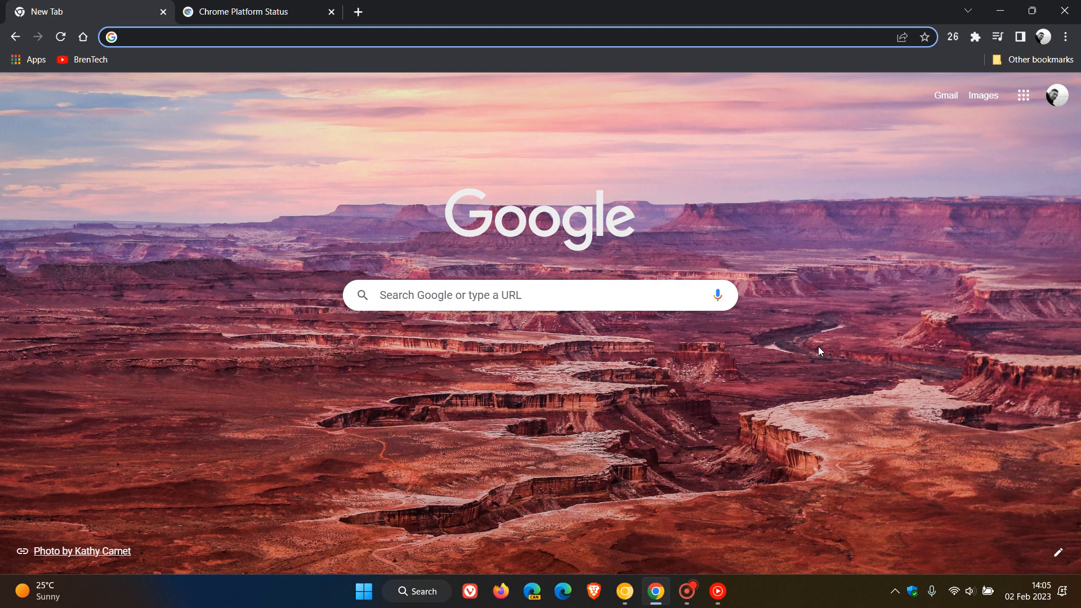
mouse_move(237, 273)
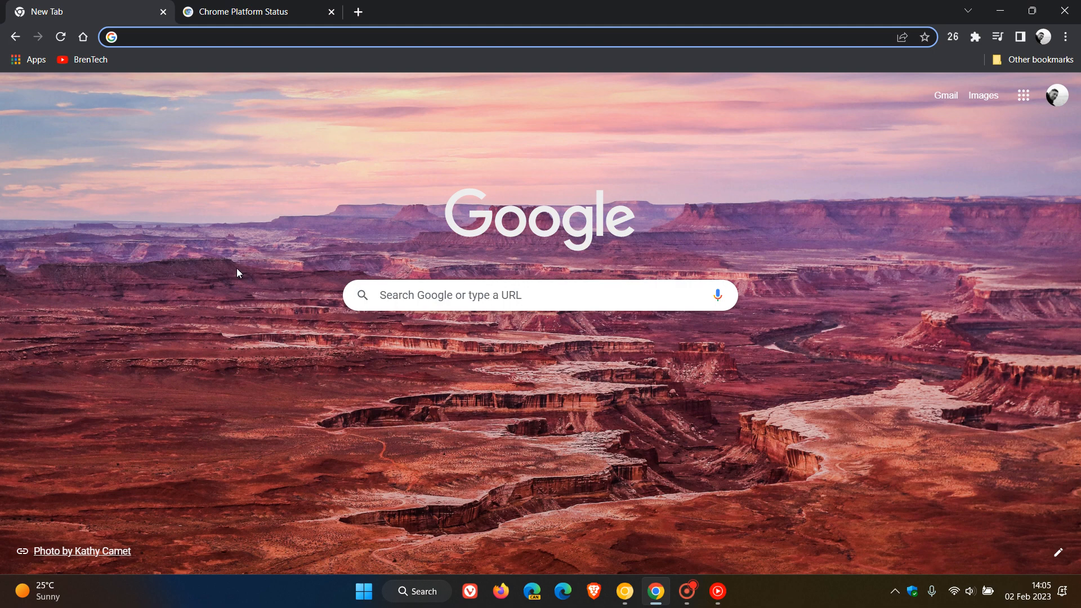
mouse_move(786, 371)
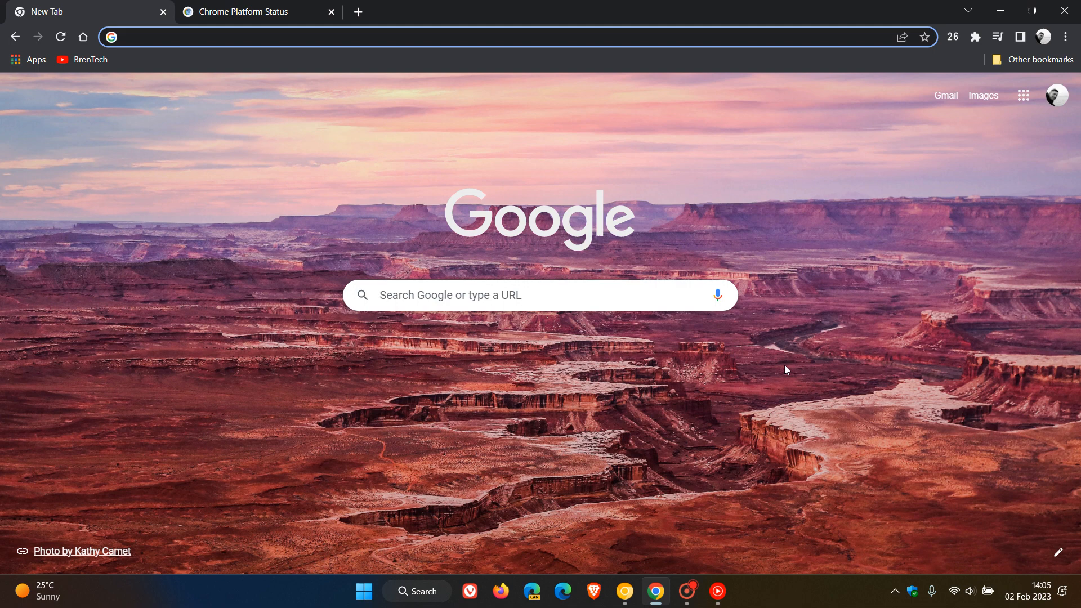
mouse_move(842, 371)
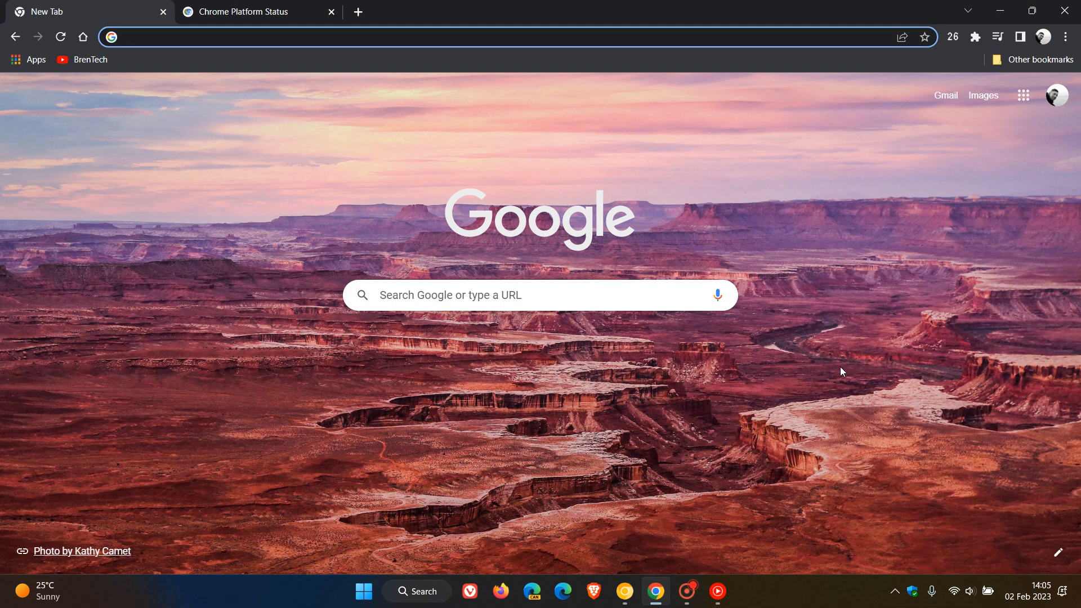
mouse_move(840, 352)
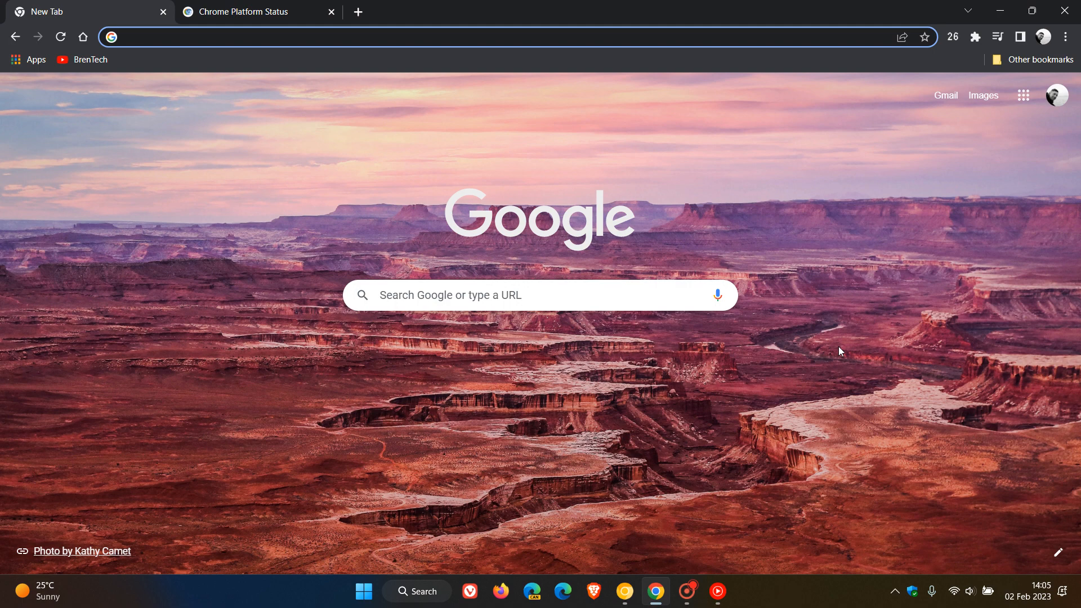
Step: Show the About Chrome page confirming version 109.0.5414.120 is up to date
click(483, 36)
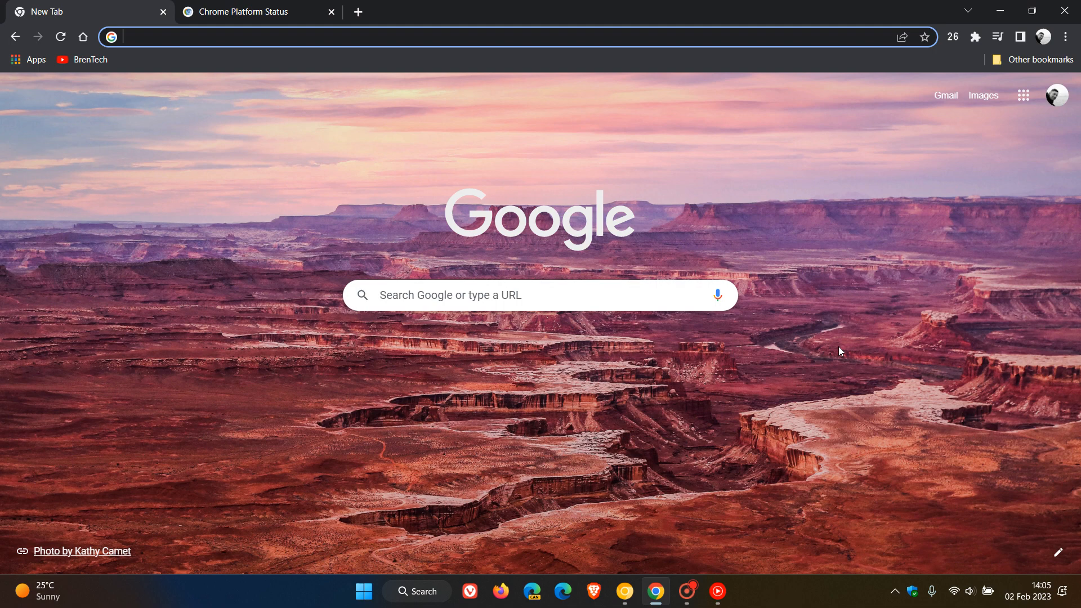
mouse_move(1043, 95)
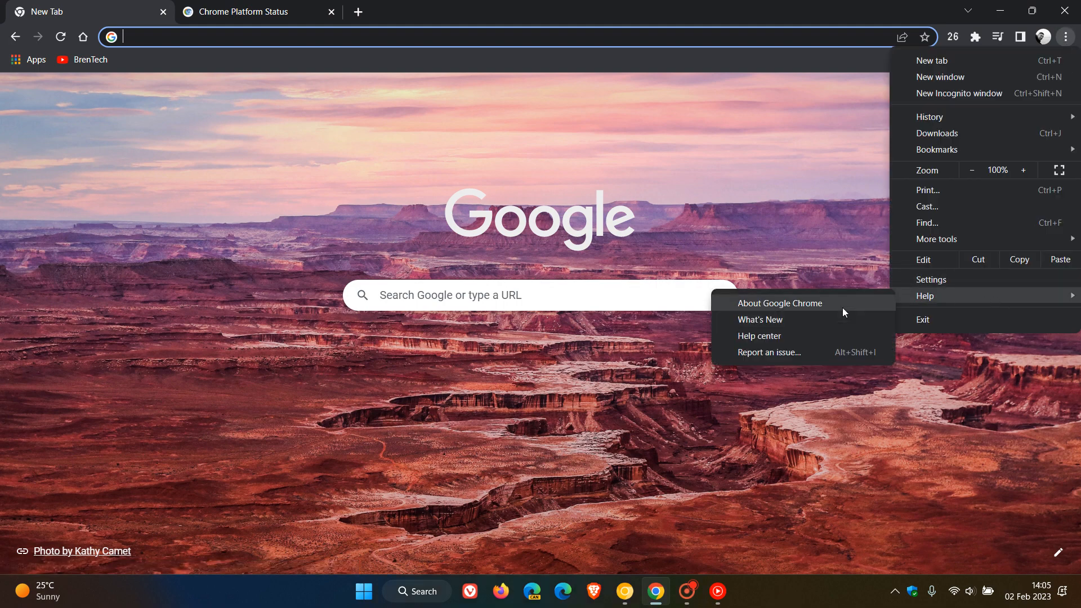
click(779, 303)
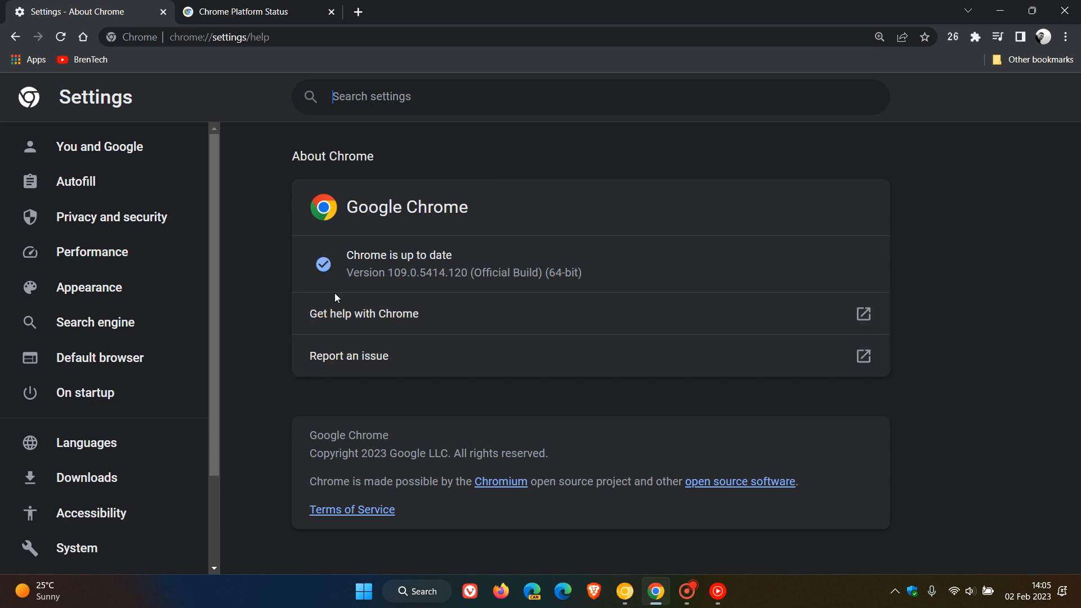
mouse_move(711, 223)
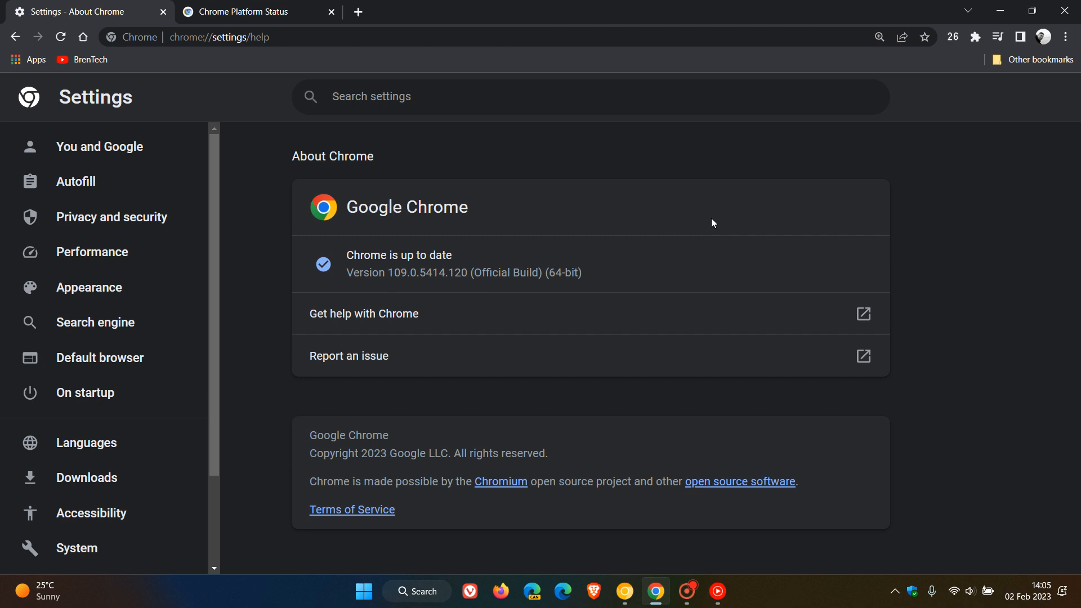
mouse_move(540, 243)
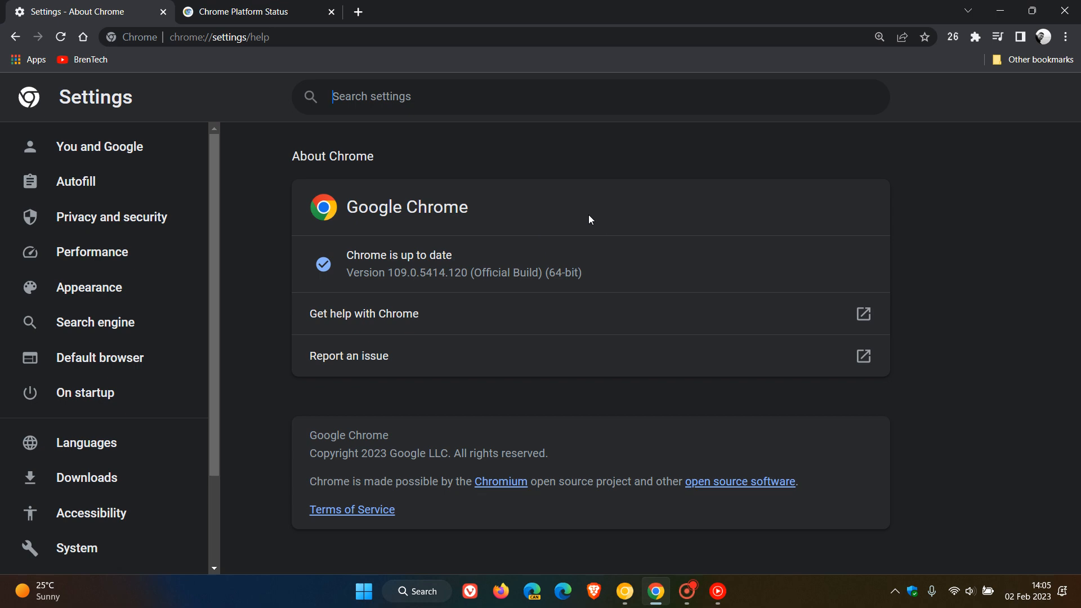
click(255, 11)
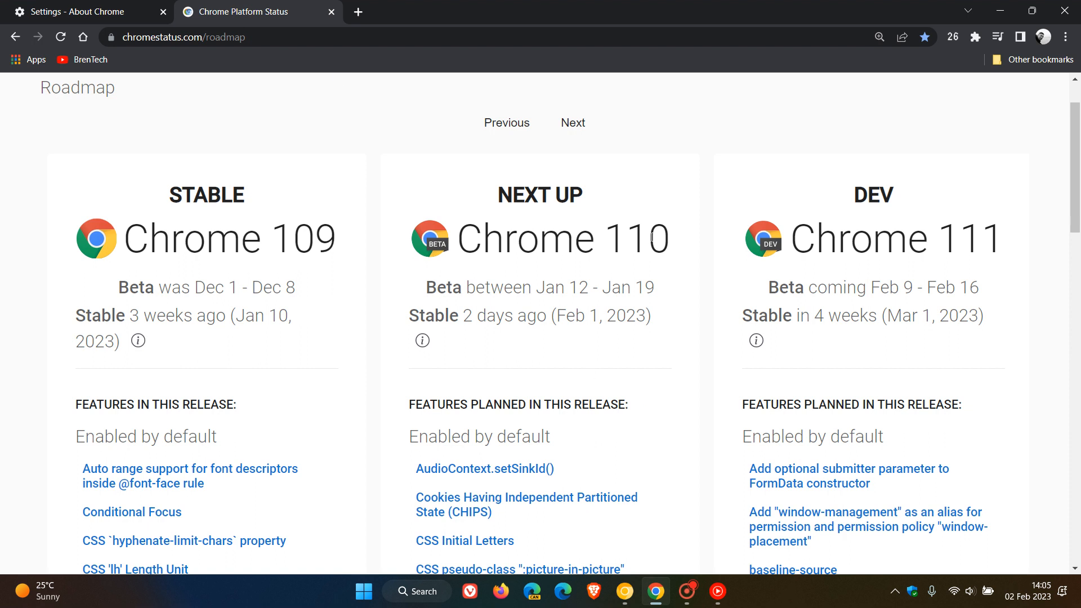
mouse_move(627, 346)
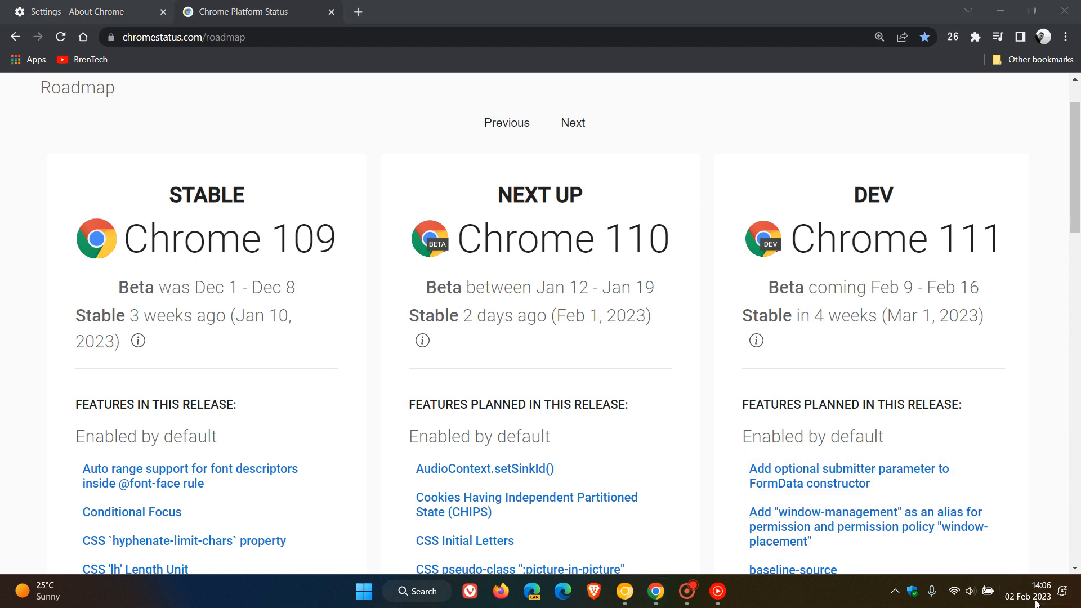
click(1028, 597)
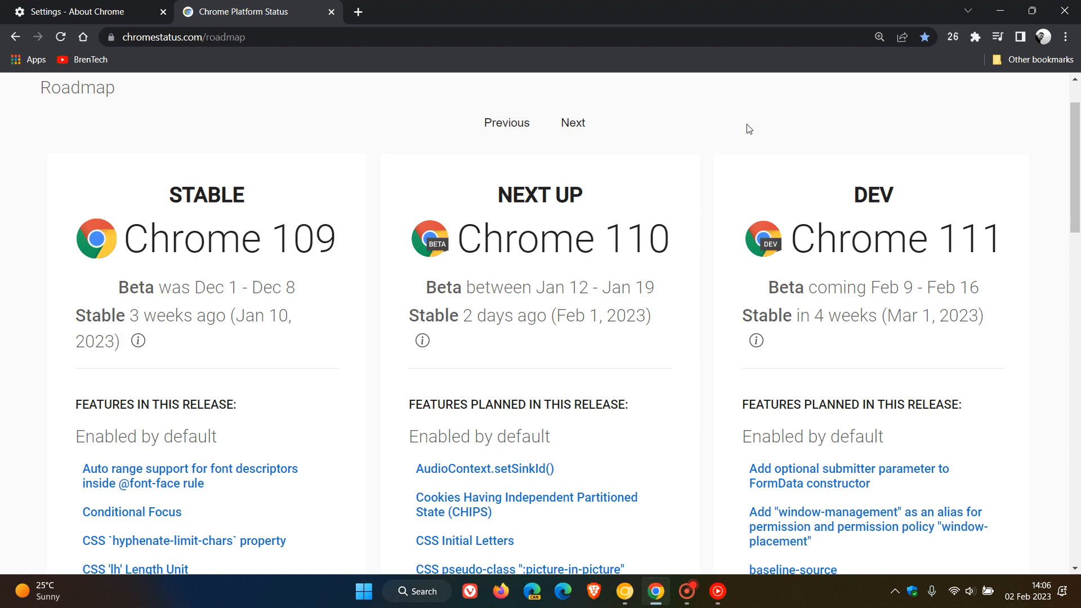
mouse_move(695, 125)
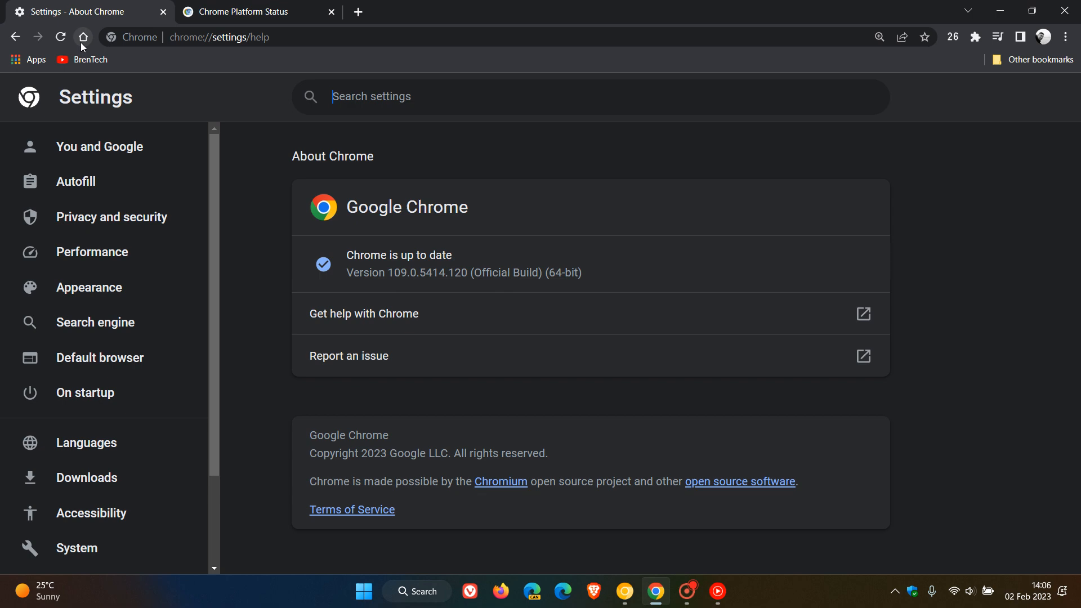
Step: Return to the New Tab page via the Home button
click(82, 36)
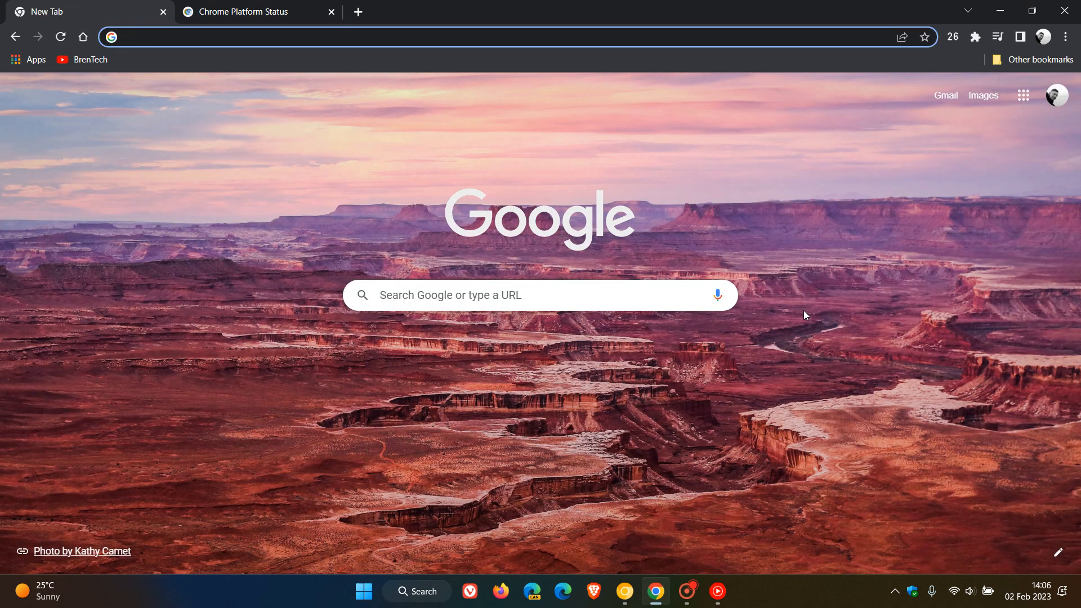
mouse_move(859, 340)
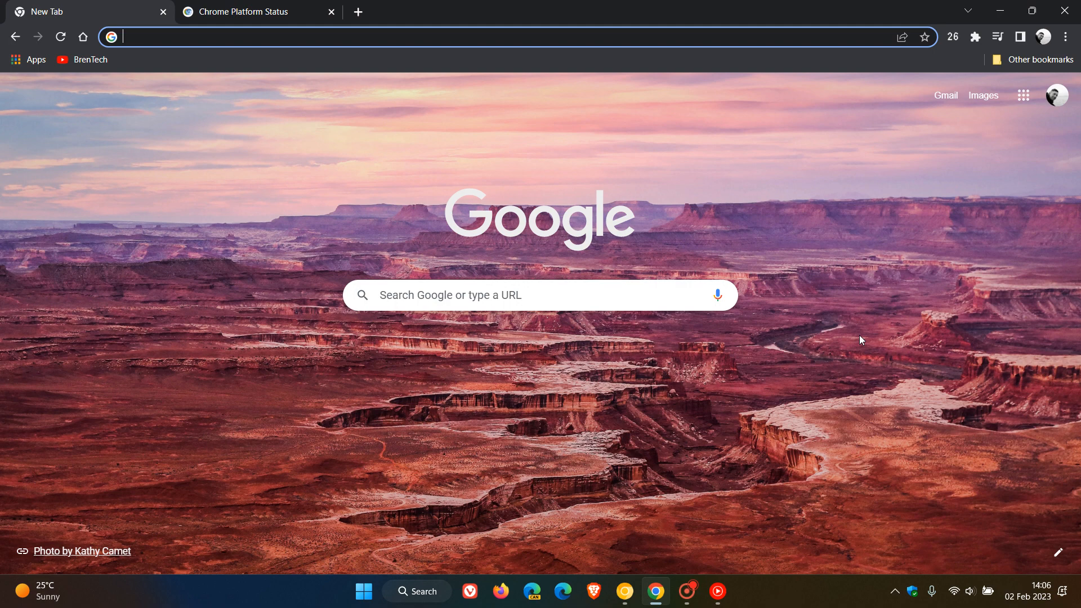
mouse_move(834, 379)
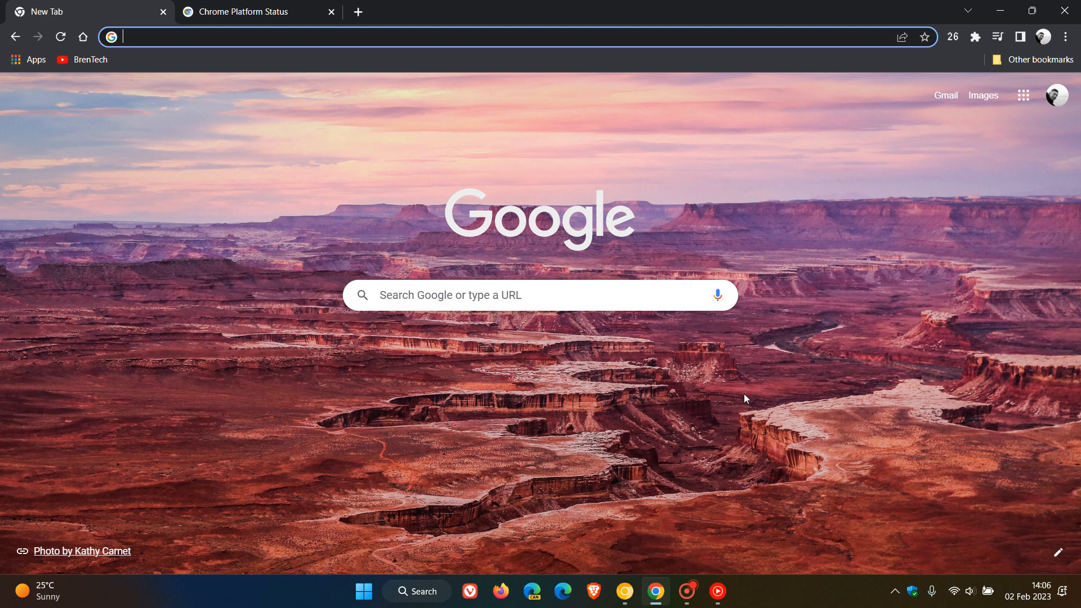
mouse_move(754, 378)
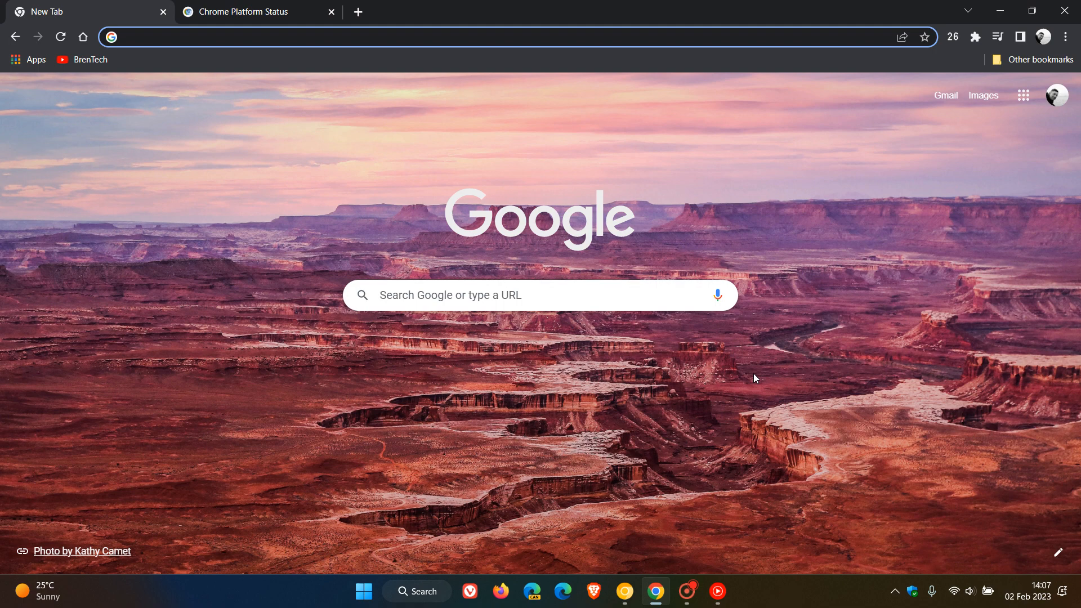
mouse_move(791, 276)
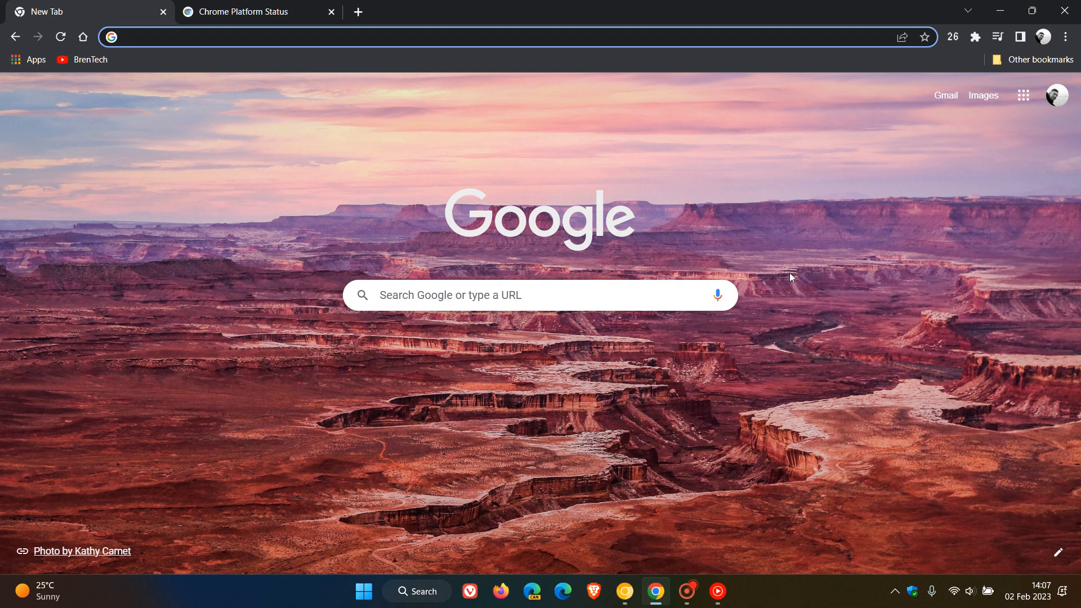
mouse_move(835, 250)
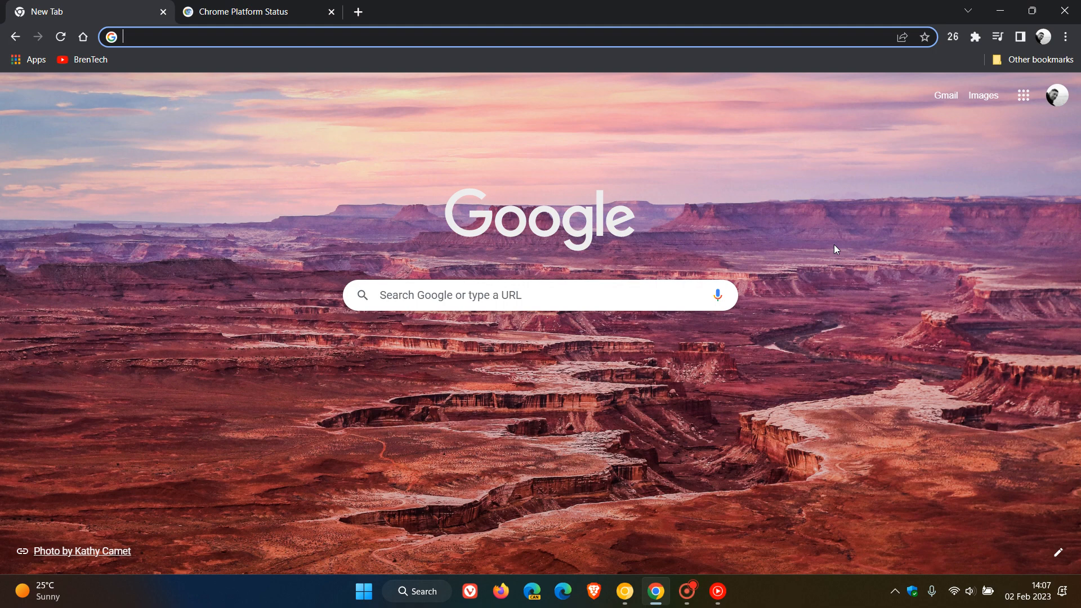
mouse_move(770, 388)
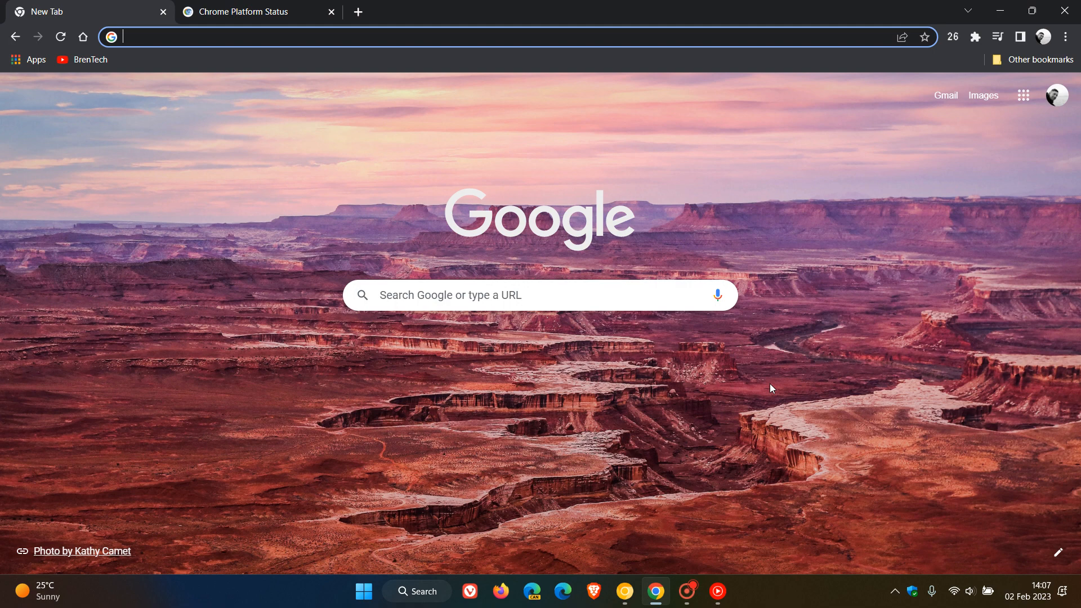
mouse_move(821, 345)
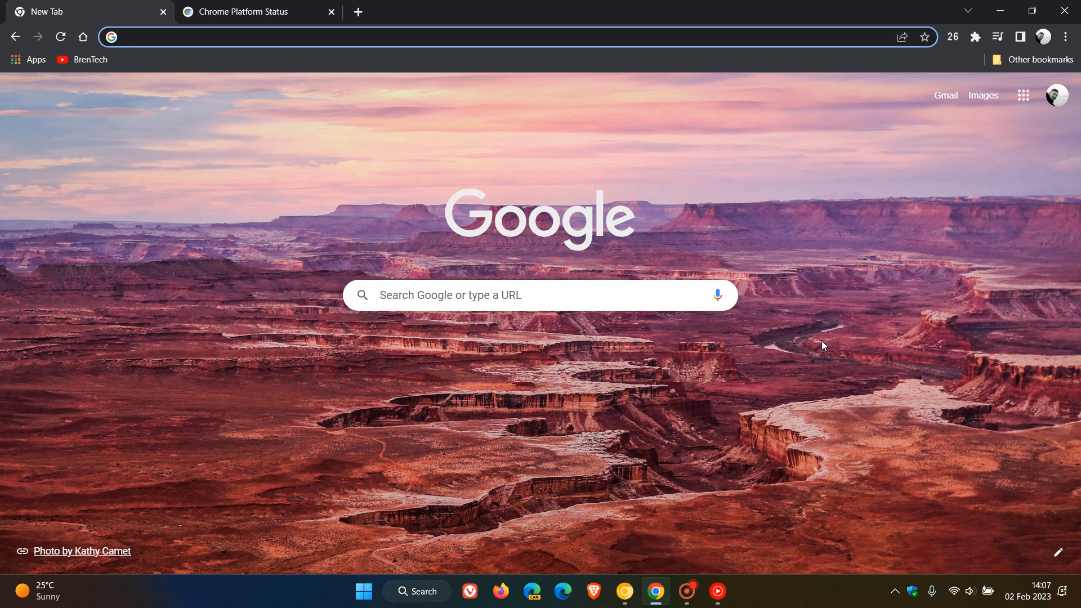
mouse_move(838, 360)
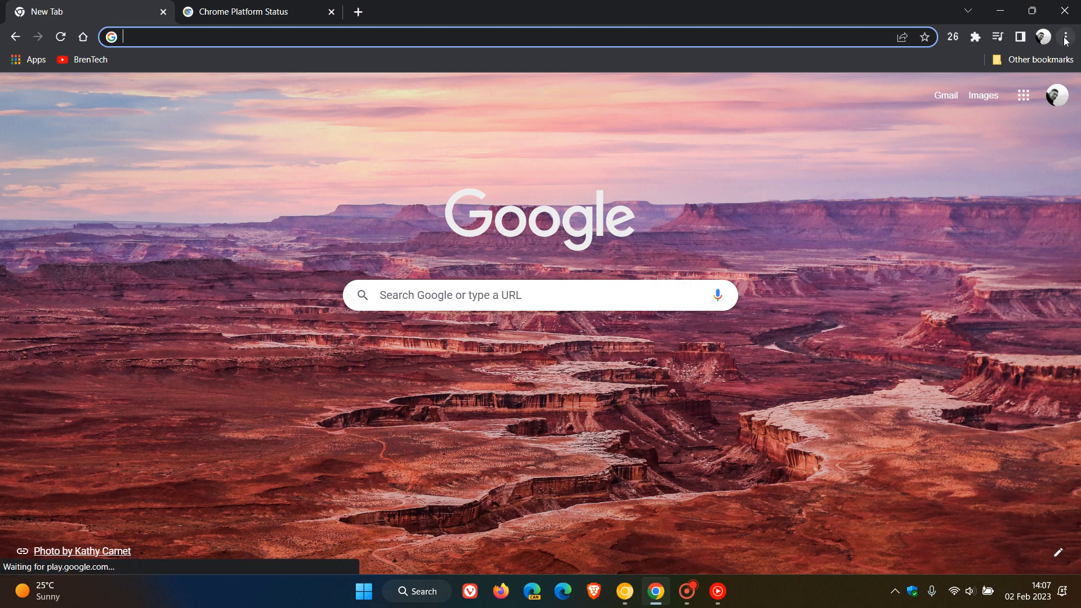
Step: Review the Languages settings showing four English variants and Google Translate enabled
click(1063, 36)
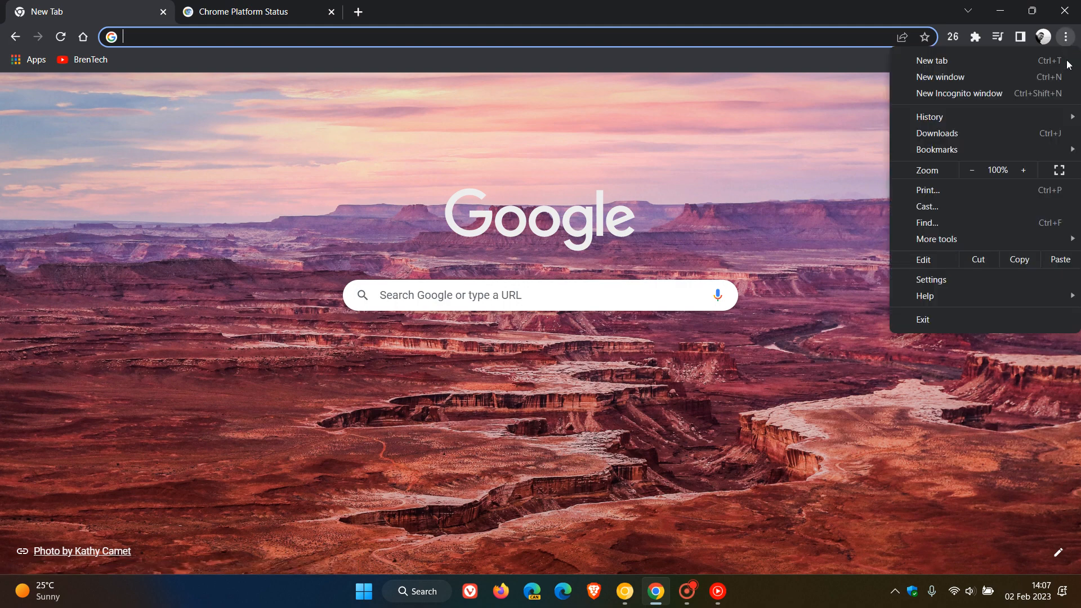
click(930, 279)
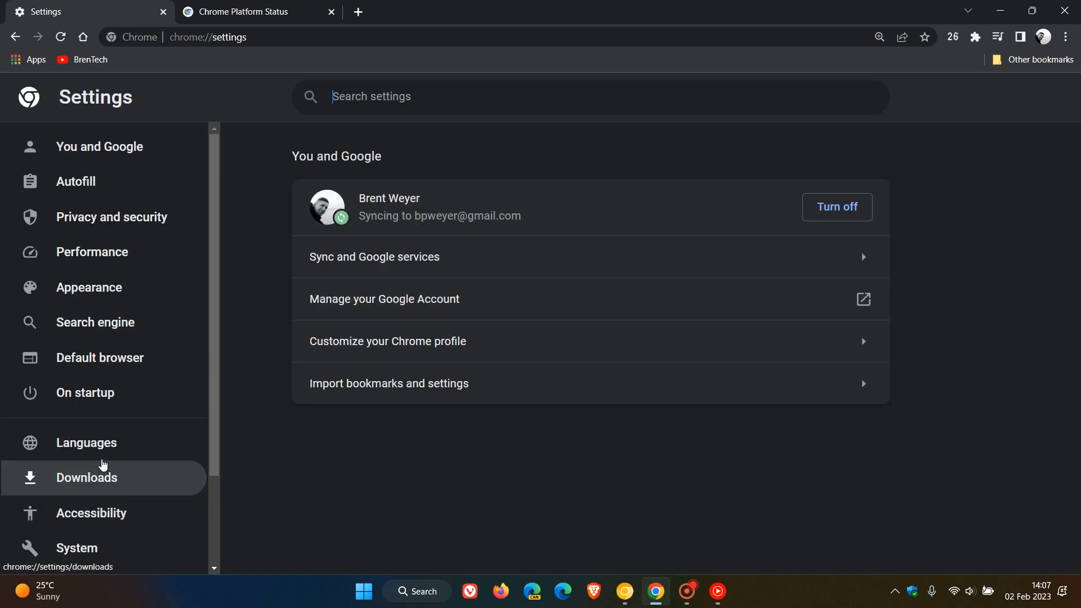
click(87, 442)
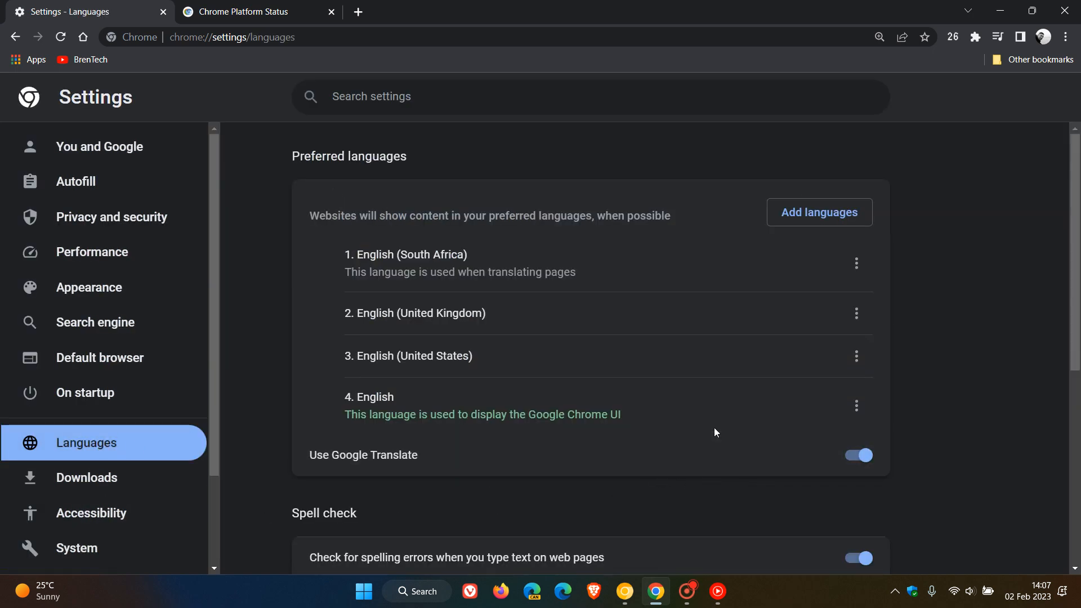
mouse_move(720, 468)
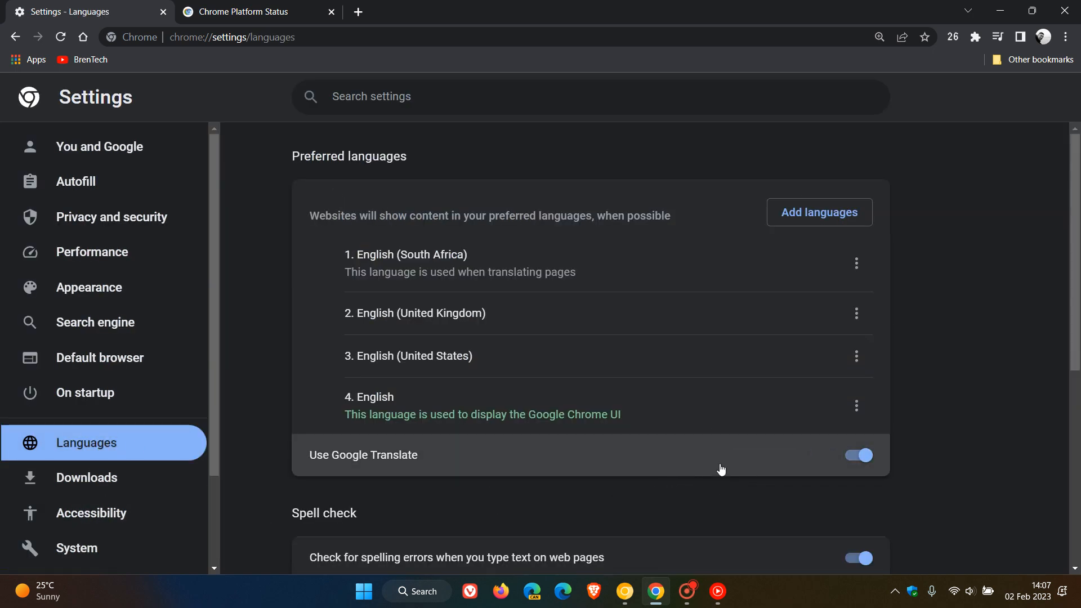
mouse_move(696, 459)
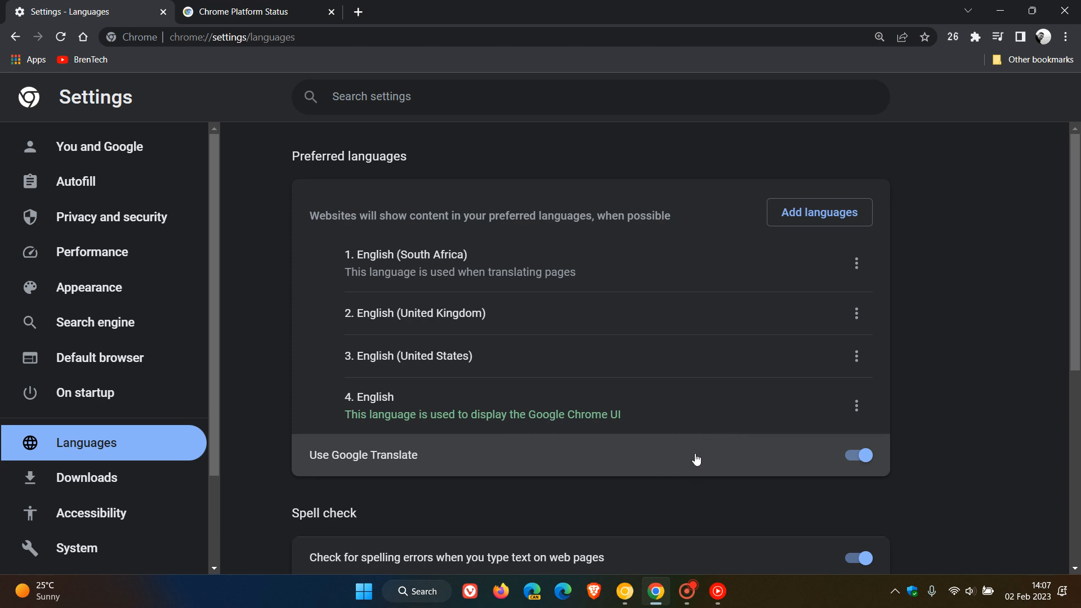
mouse_move(719, 454)
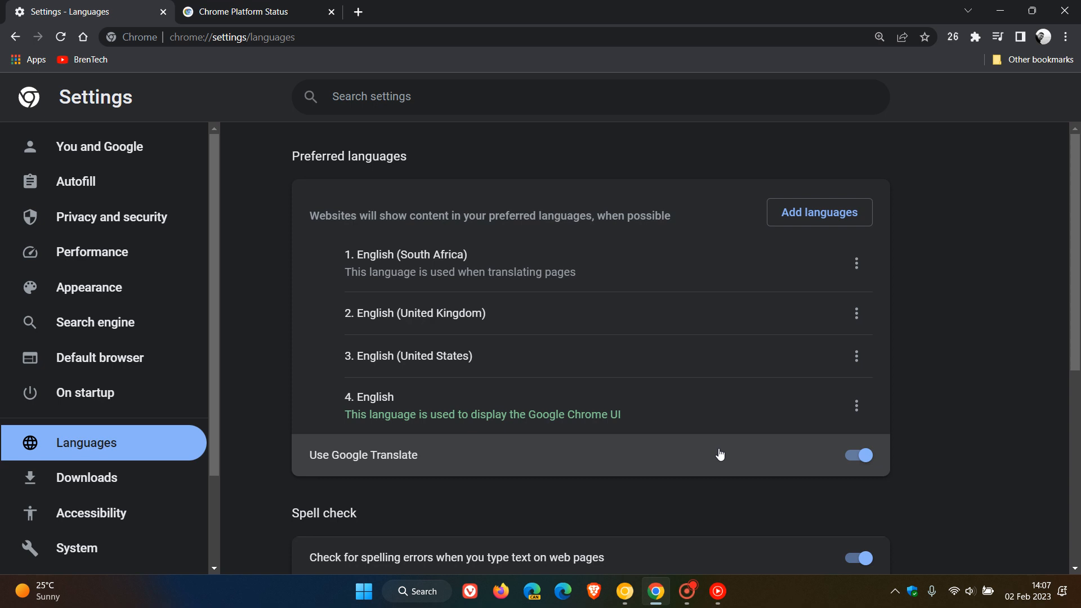
scroll(down, 3)
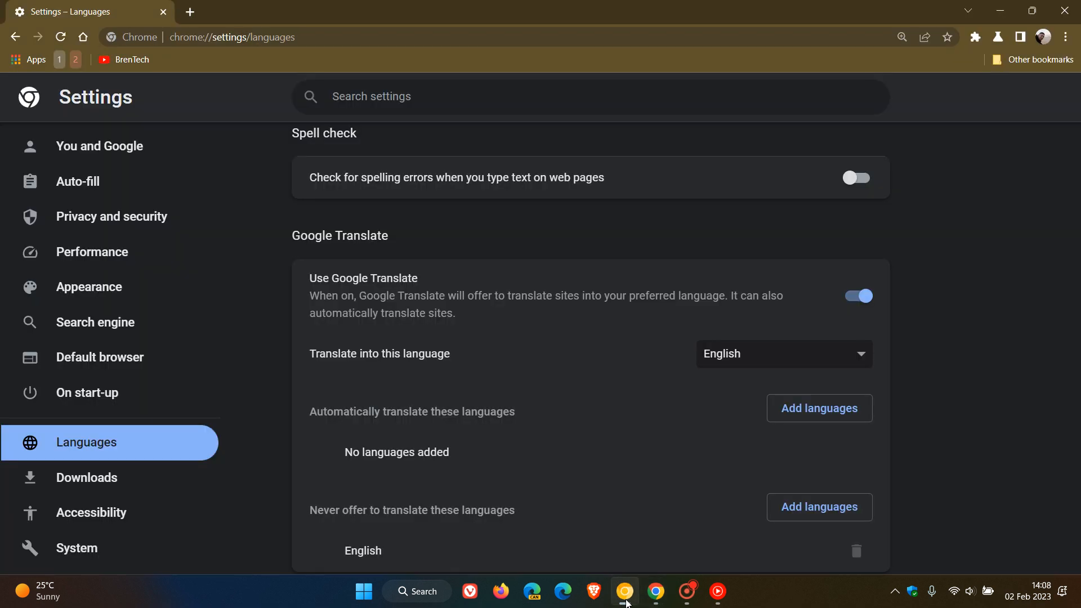
mouse_move(970, 359)
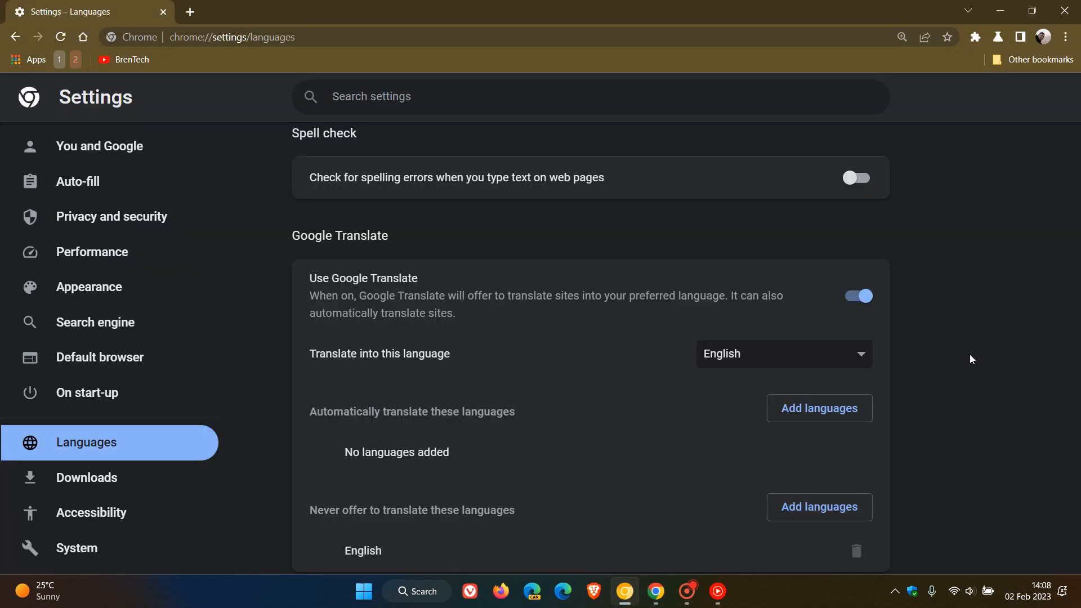
mouse_move(966, 471)
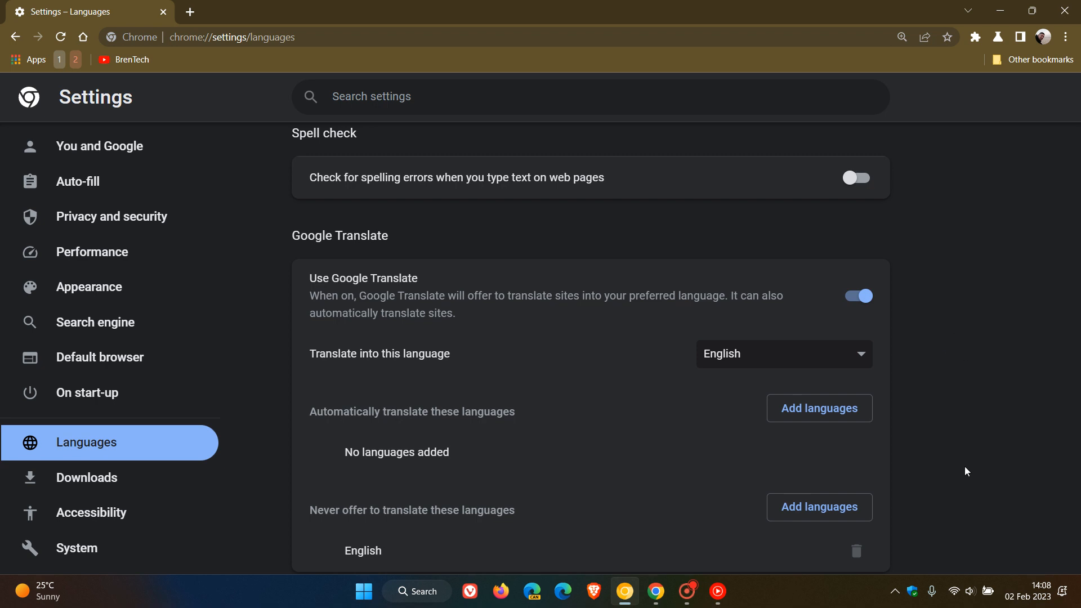
mouse_move(942, 301)
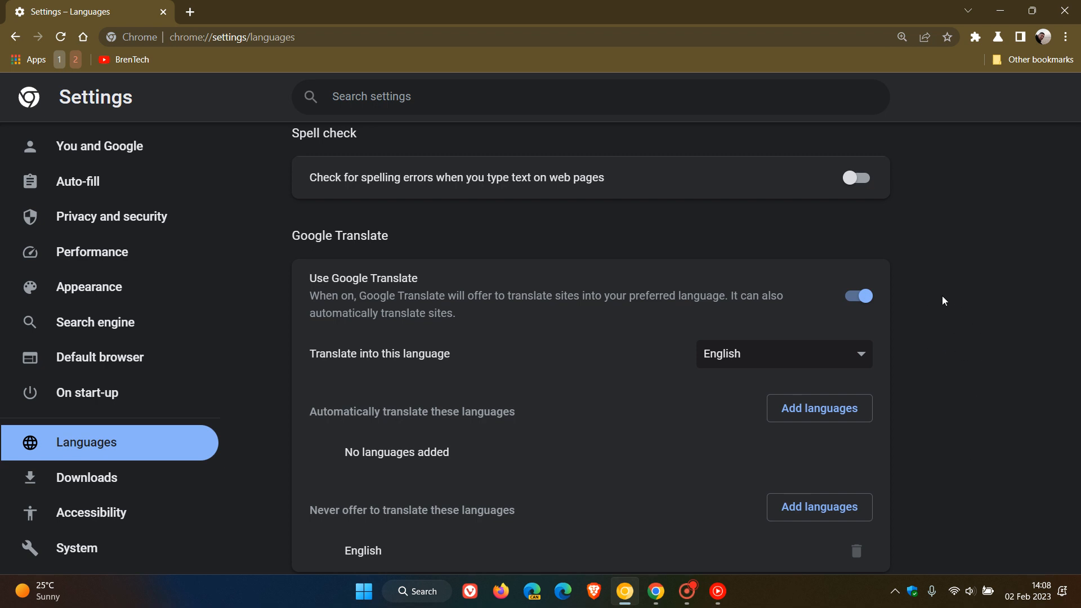
mouse_move(944, 290)
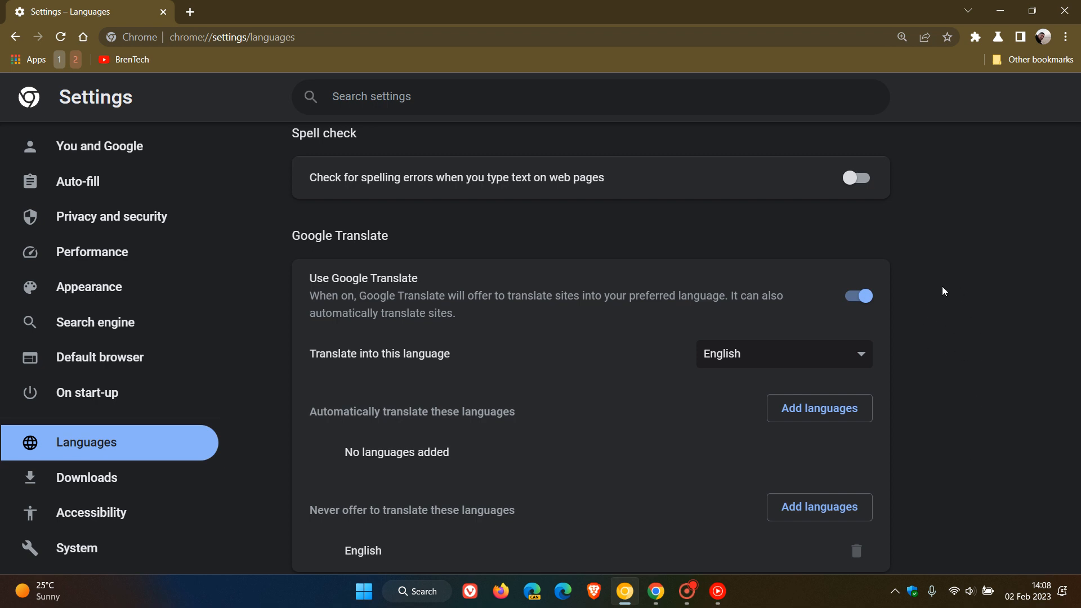
mouse_move(949, 321)
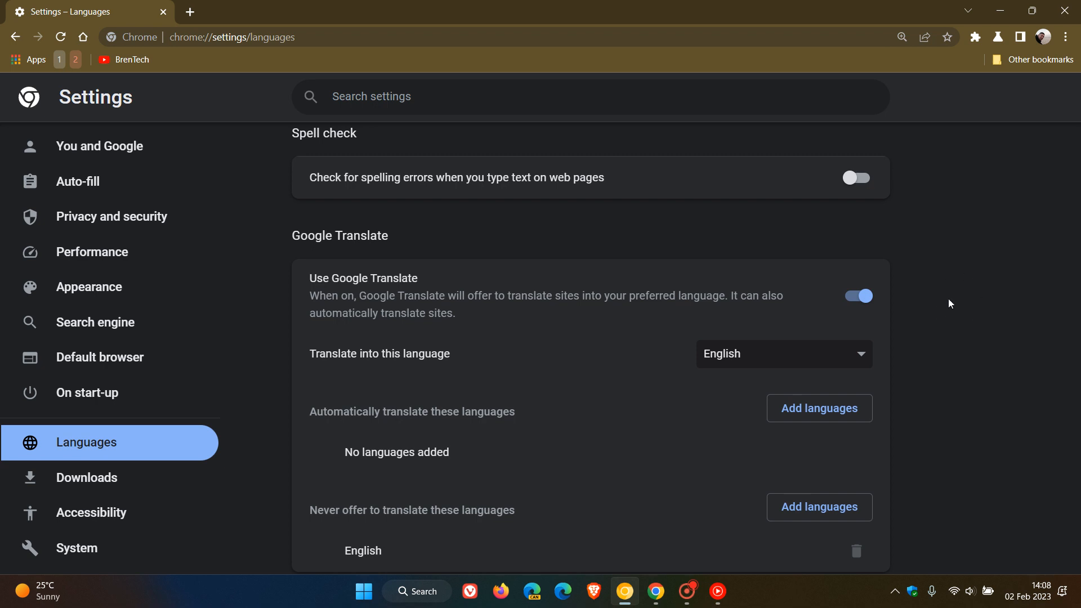
mouse_move(979, 343)
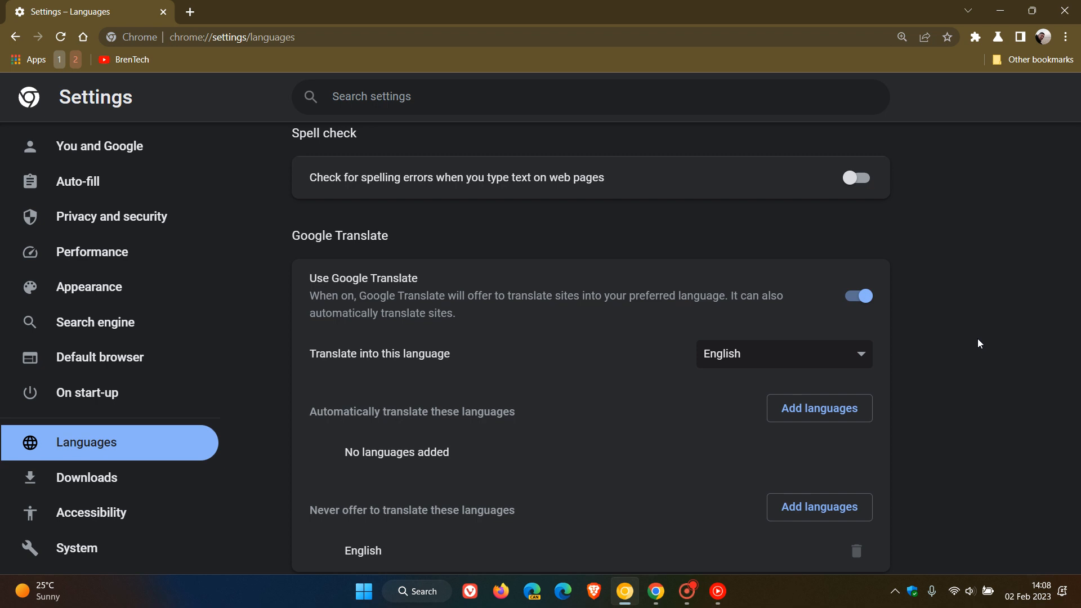
mouse_move(968, 470)
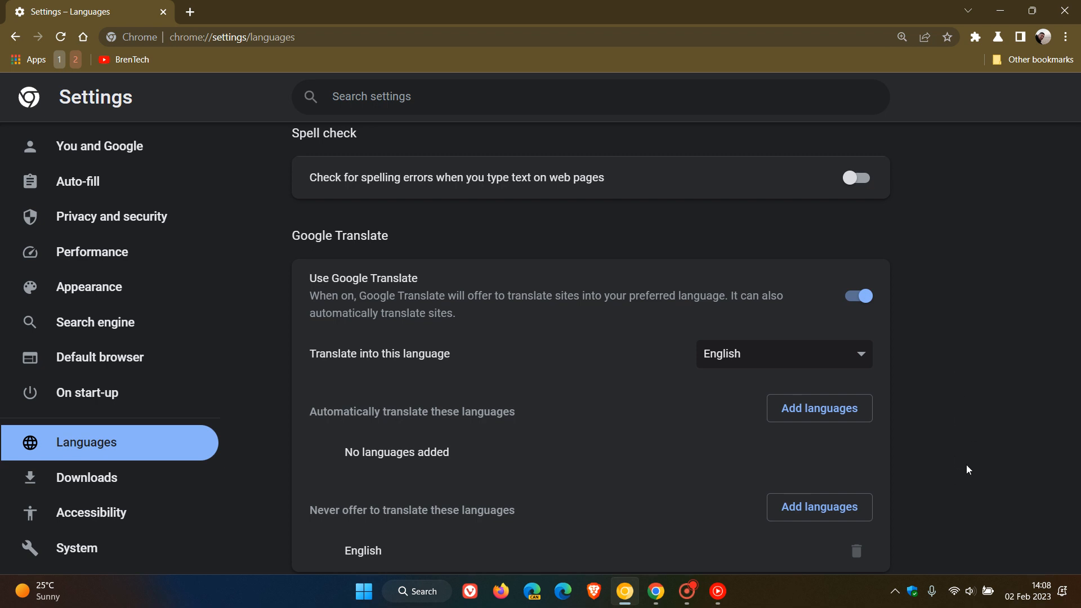
mouse_move(740, 414)
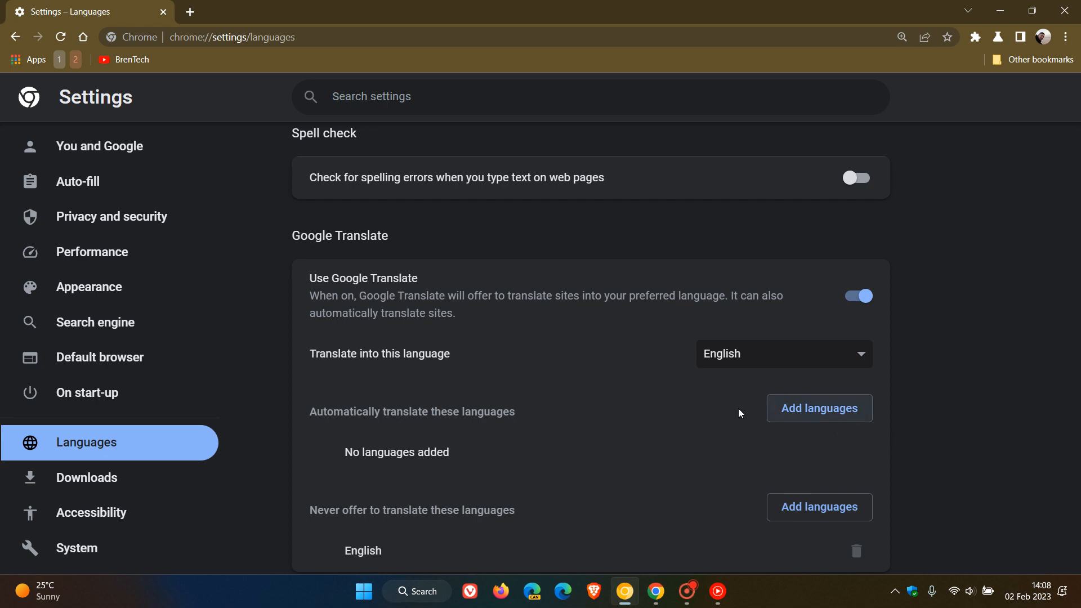
mouse_move(819, 506)
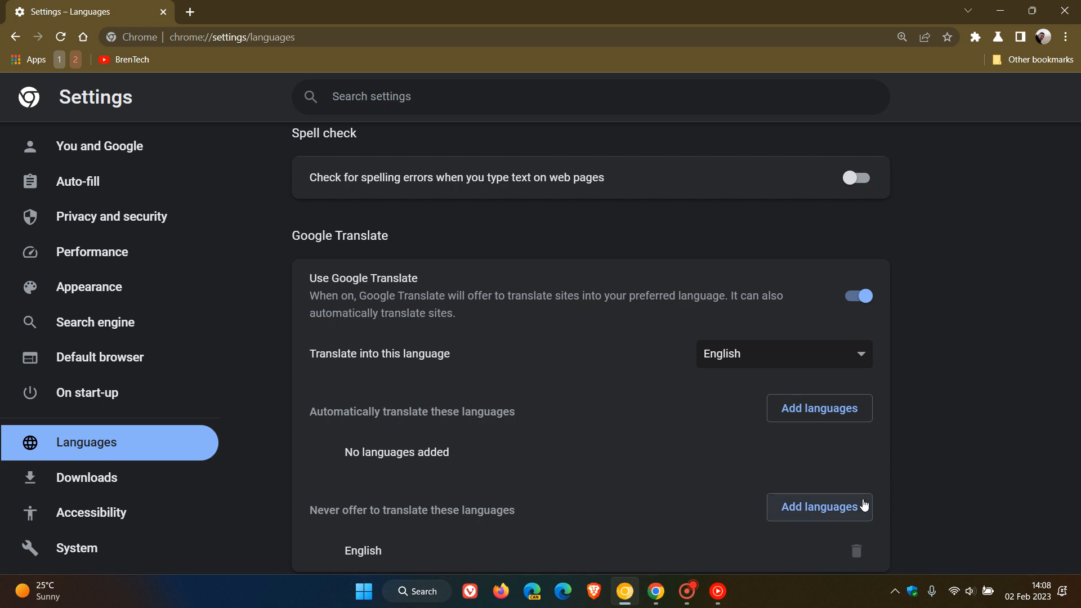
mouse_move(476, 527)
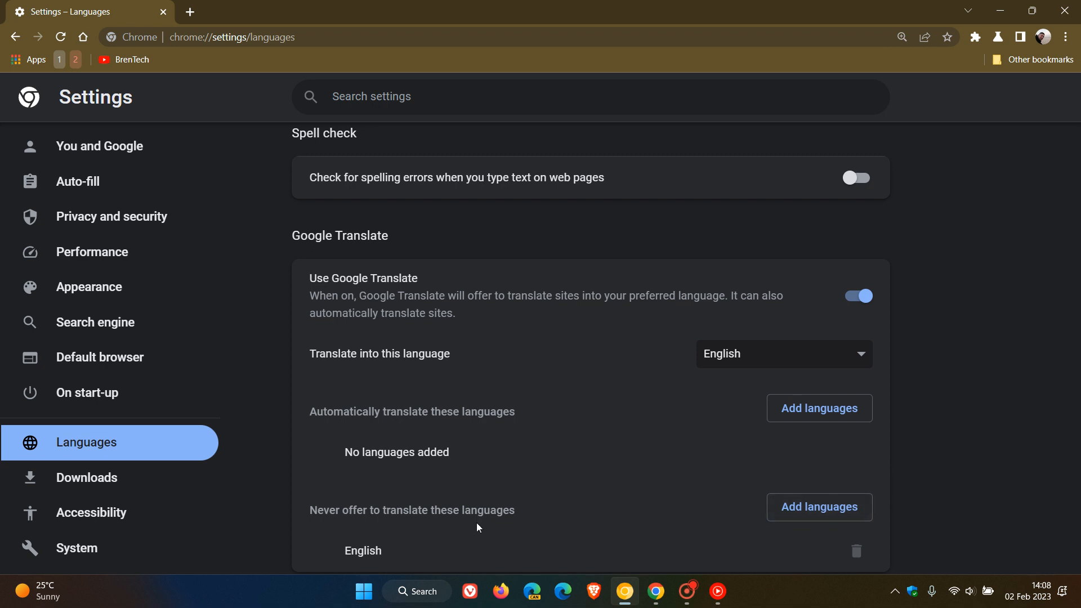
mouse_move(1002, 427)
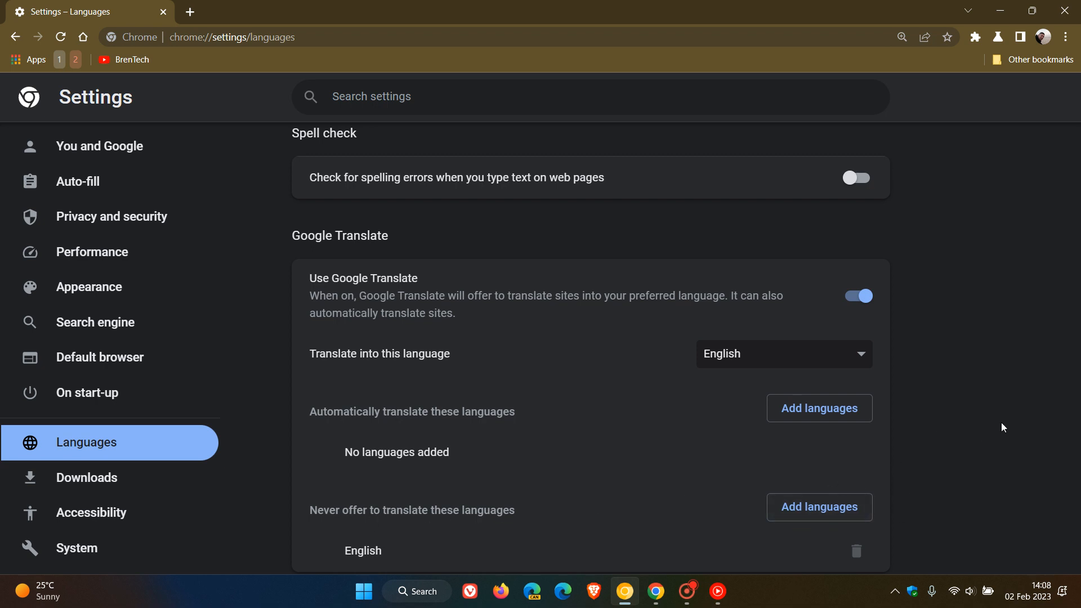
mouse_move(1023, 85)
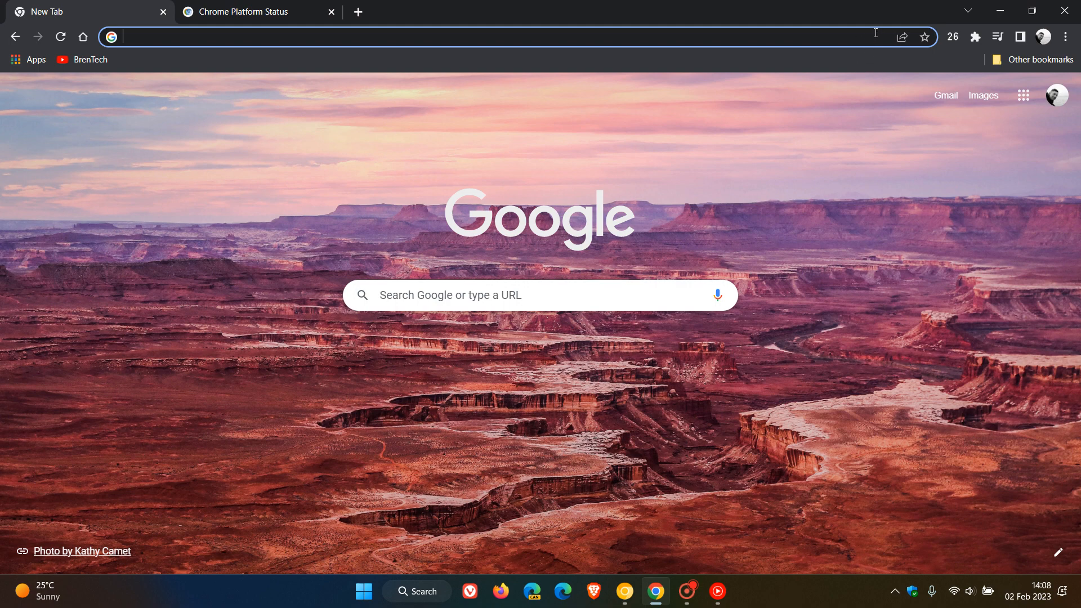
mouse_move(888, 366)
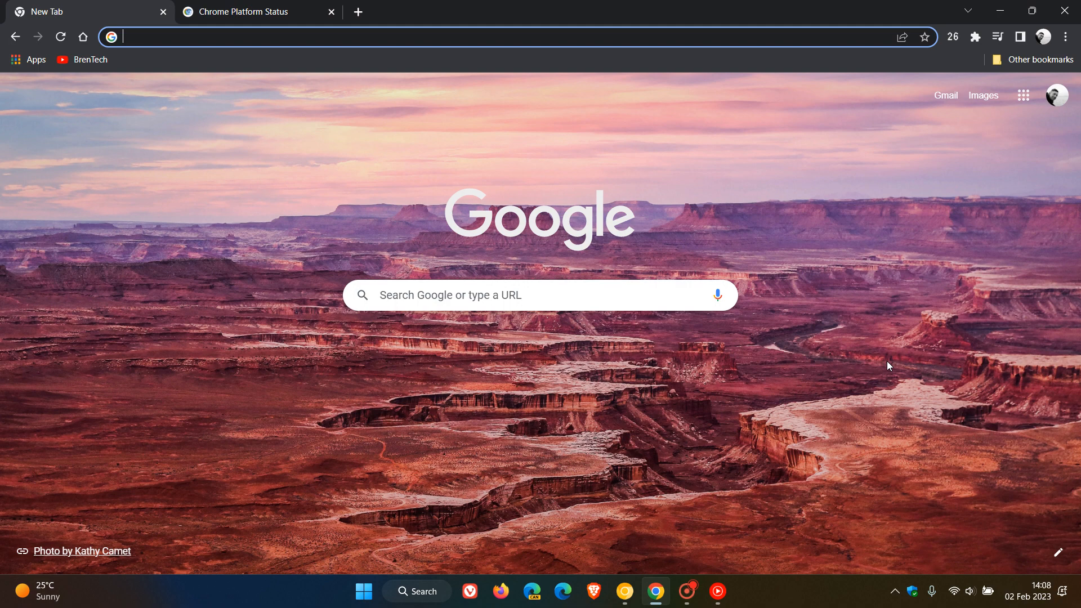
mouse_move(830, 235)
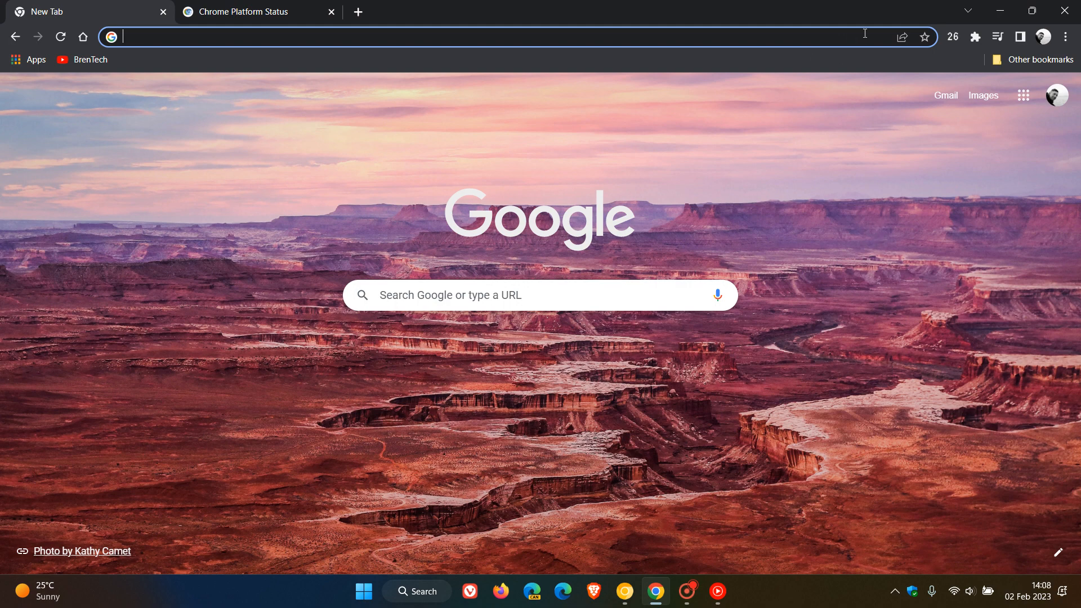
mouse_move(864, 51)
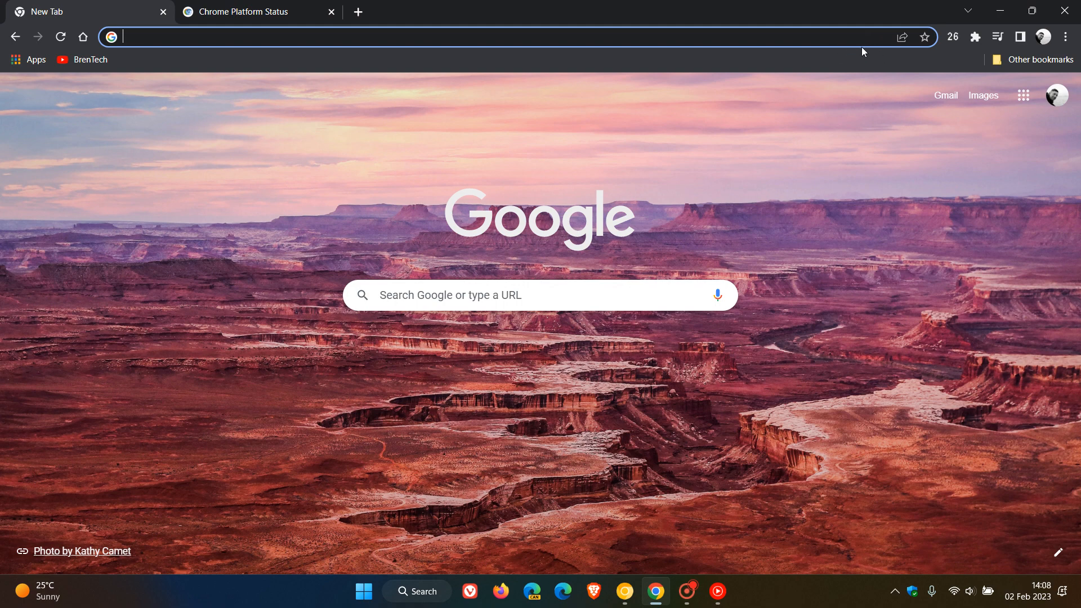
mouse_move(879, 38)
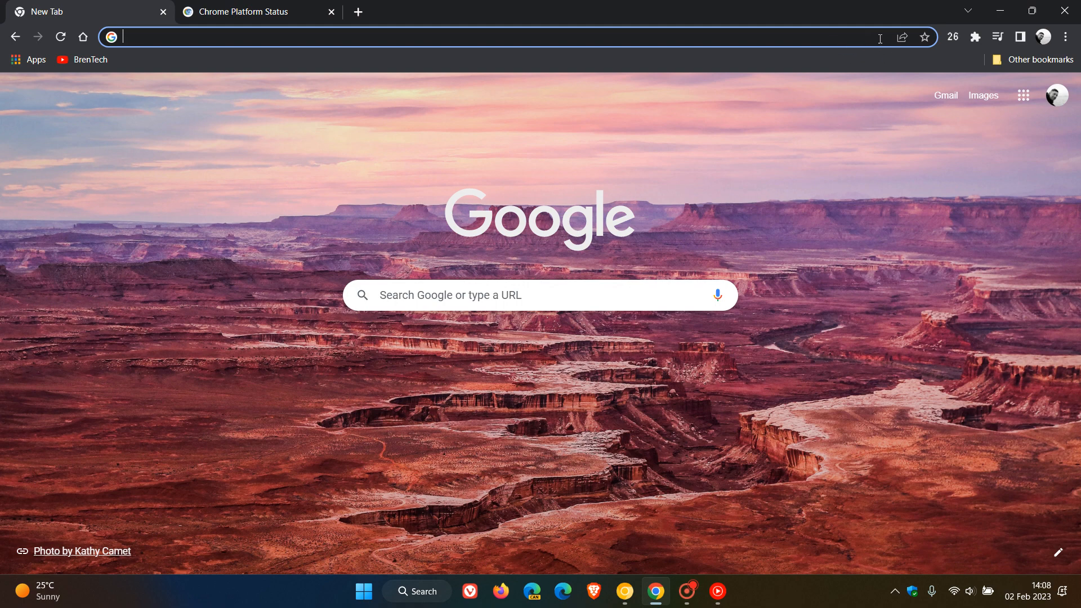
mouse_move(886, 215)
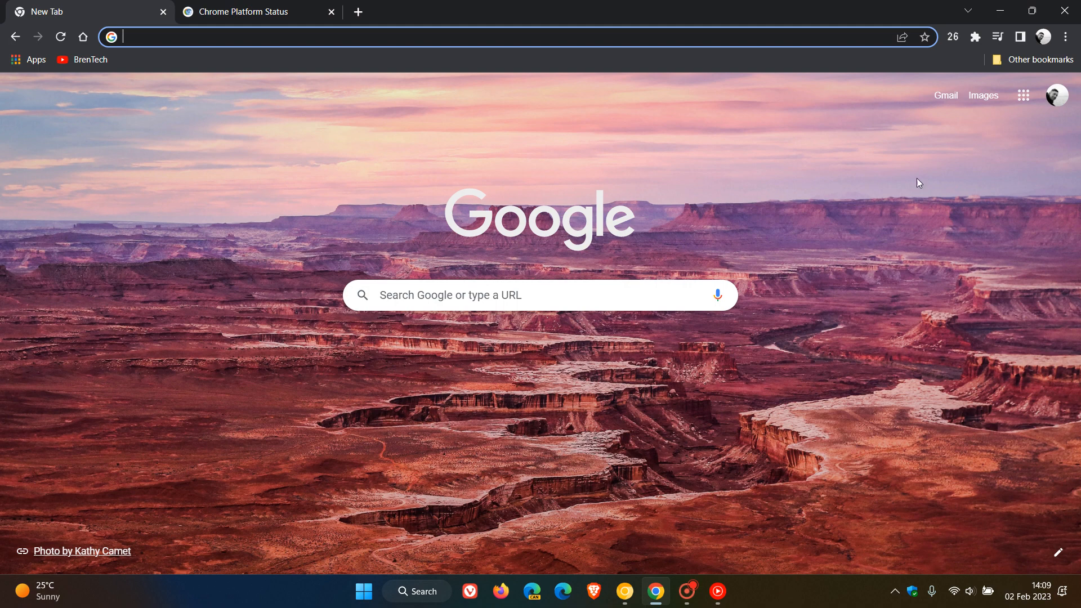
mouse_move(841, 302)
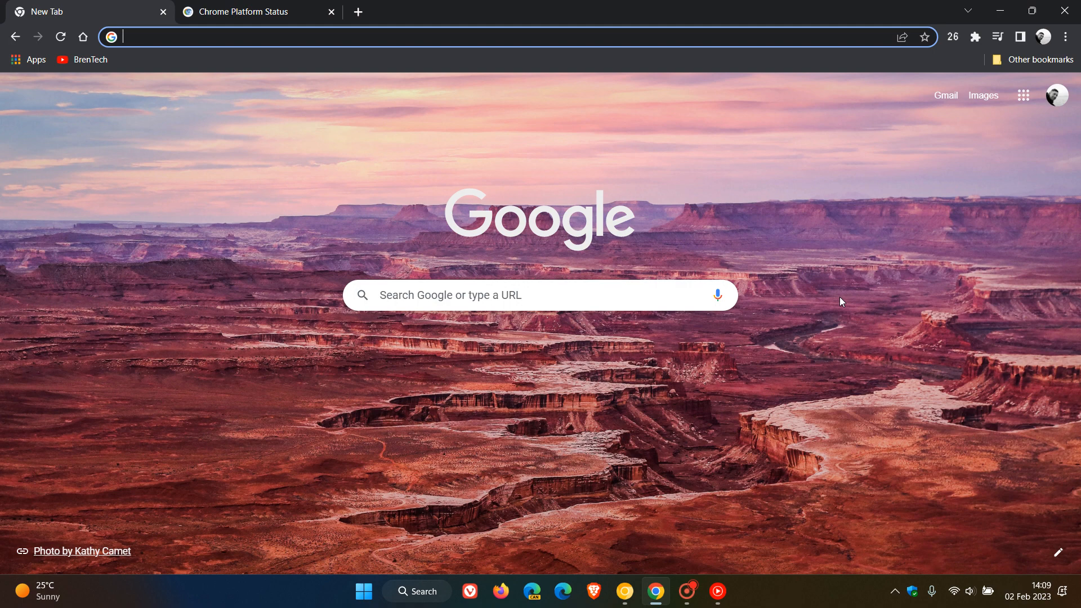
mouse_move(812, 274)
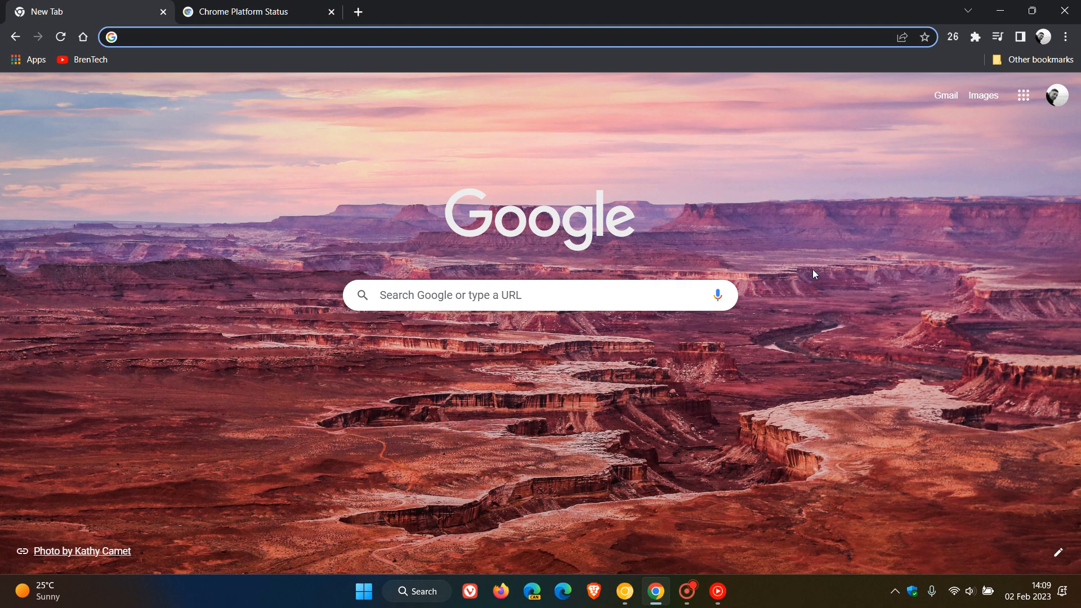
mouse_move(879, 247)
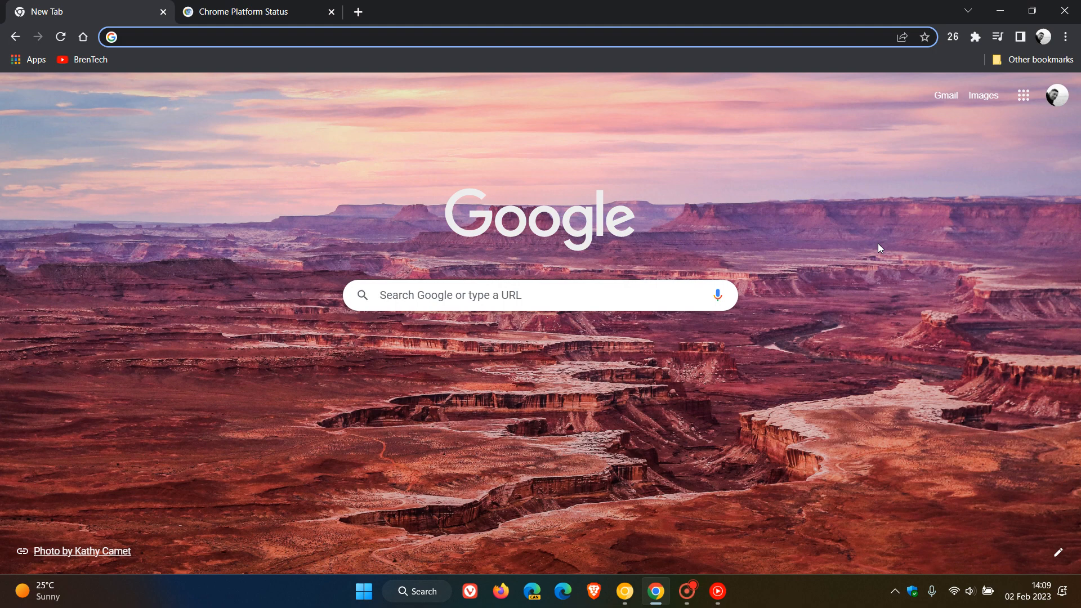
mouse_move(829, 215)
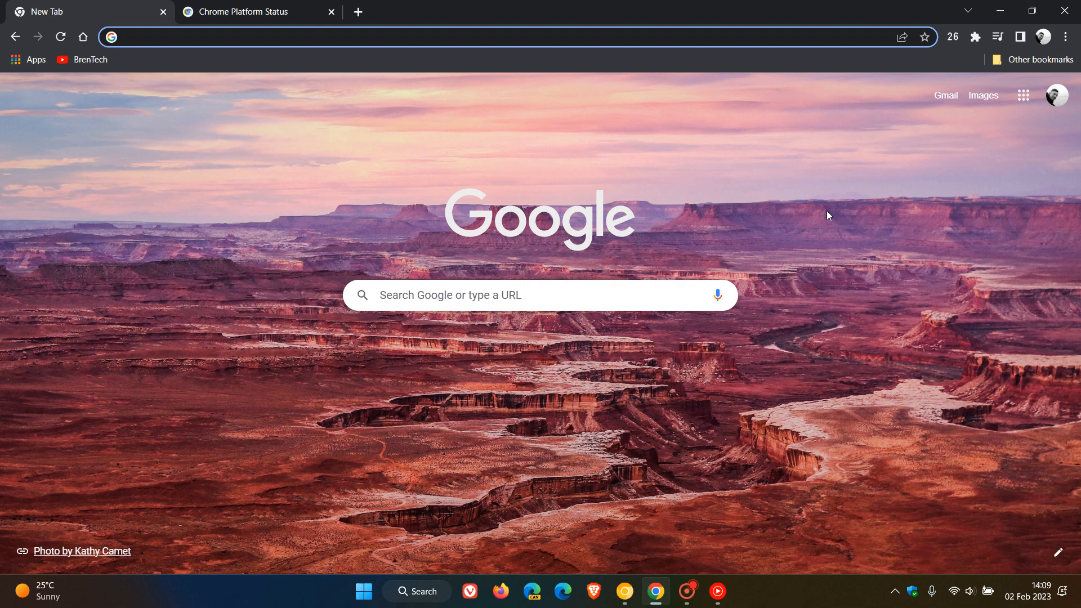
mouse_move(717, 431)
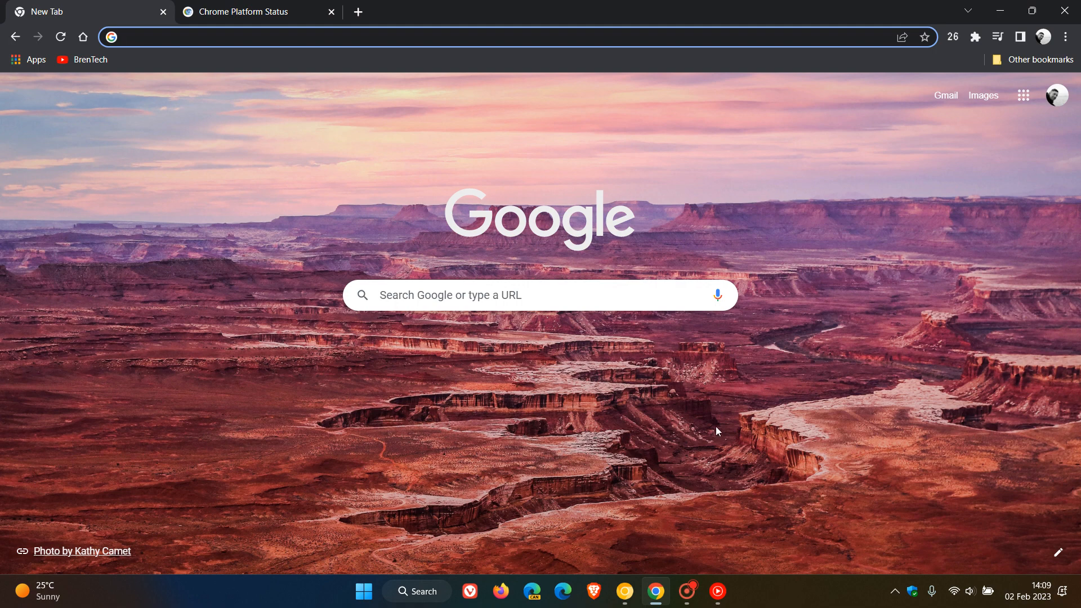
mouse_move(873, 385)
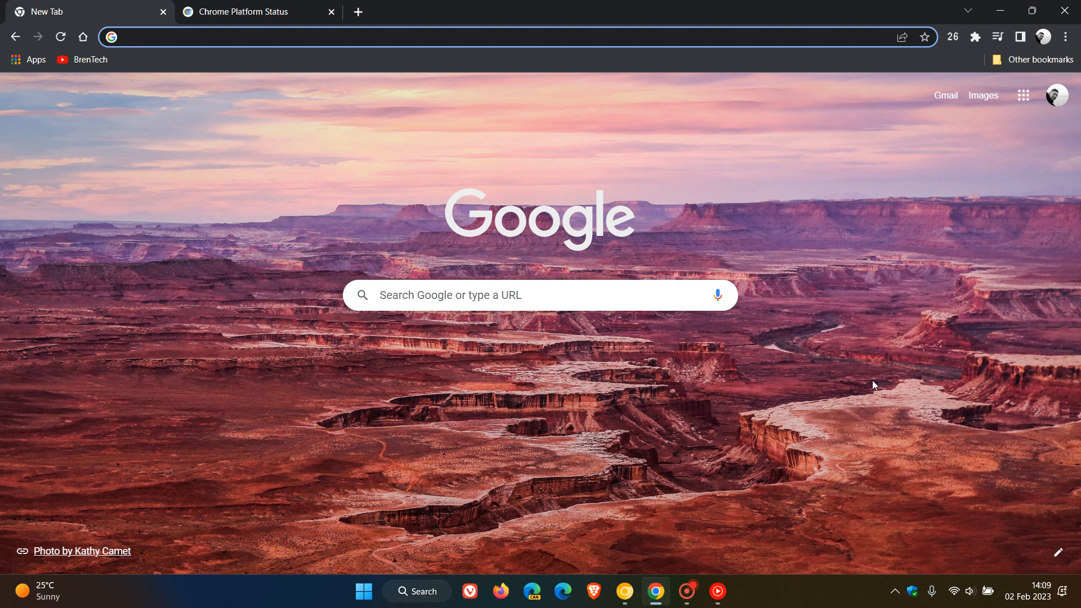